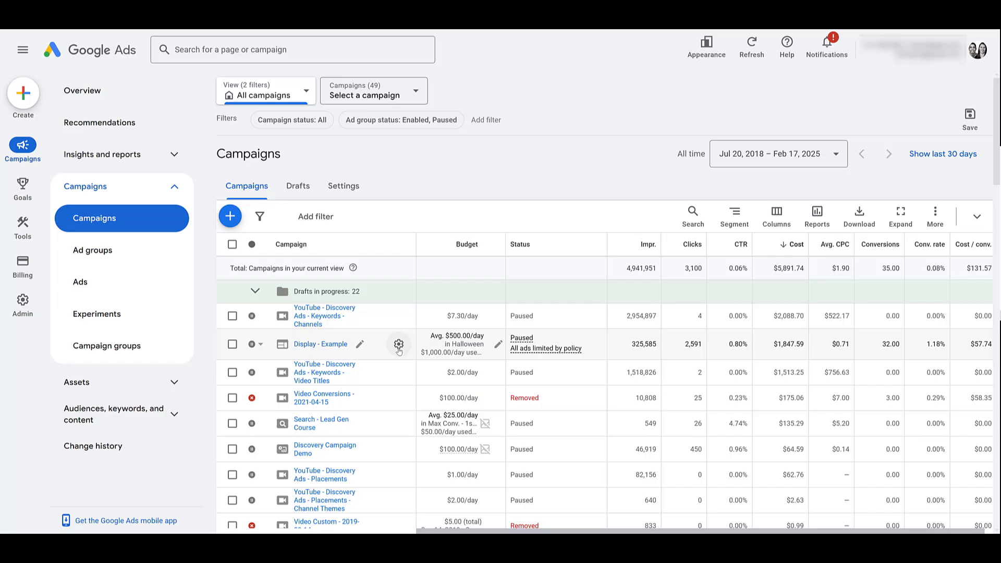
# Expand frequency management in the Display - Example campaign settings, showing 5 impressions per ad per day.
pyautogui.click(397, 345)
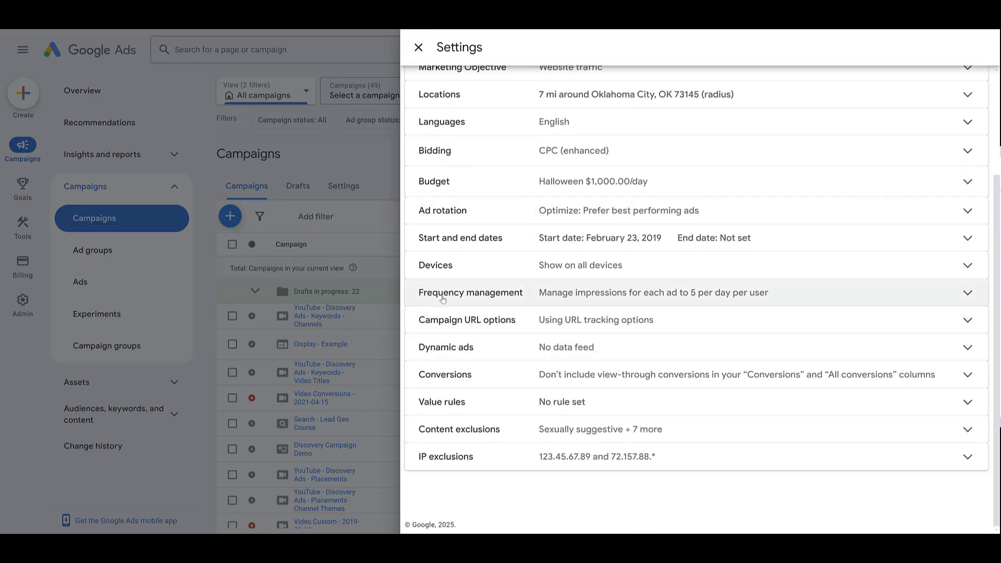
pyautogui.click(471, 292)
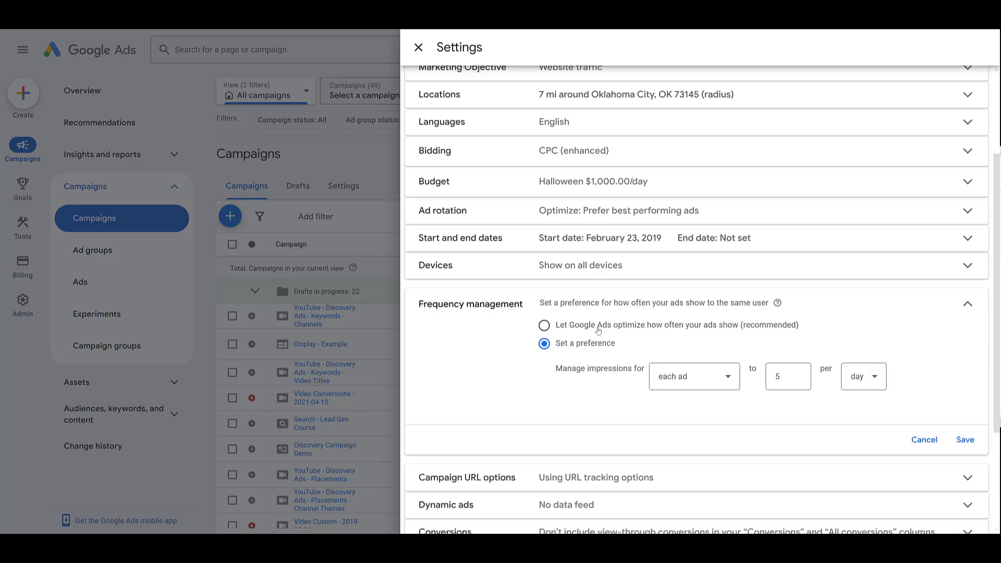
pyautogui.moveTo(647, 337)
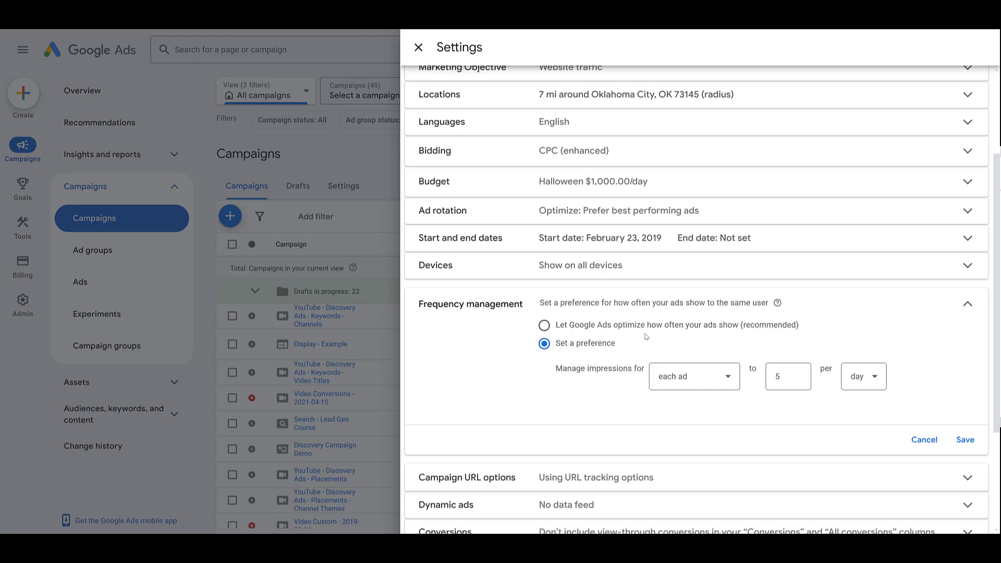
pyautogui.moveTo(643, 336)
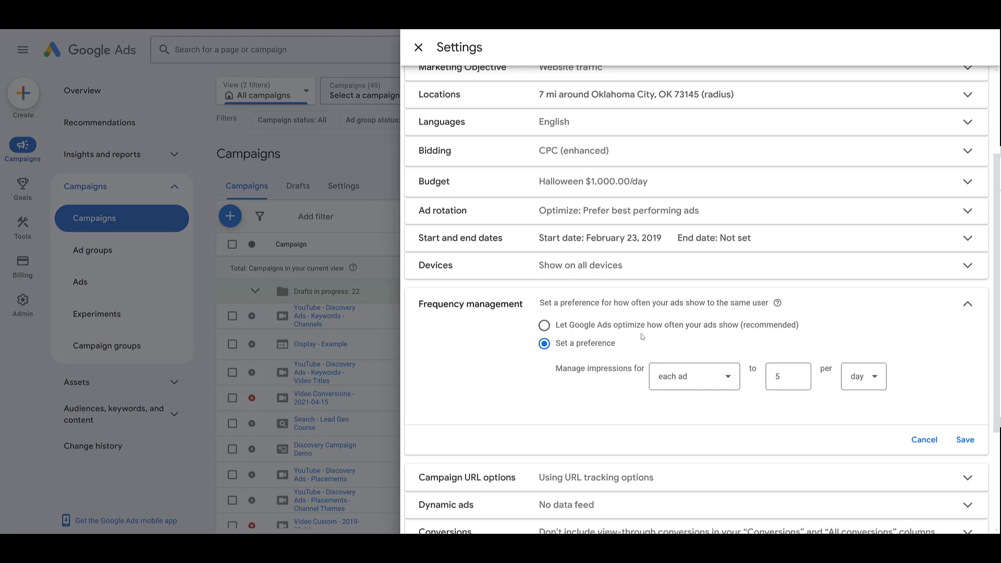
pyautogui.moveTo(683, 340)
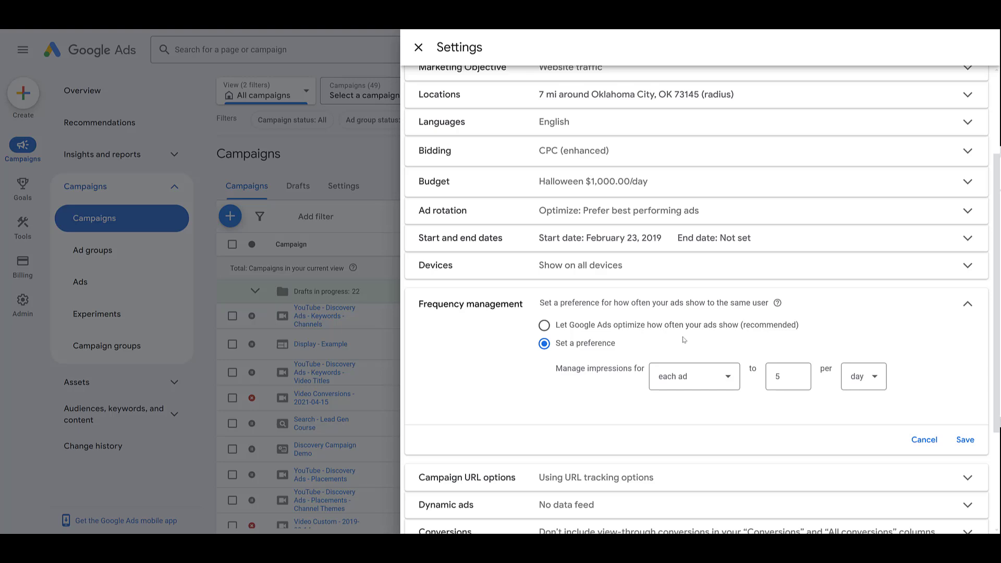
pyautogui.moveTo(635, 346)
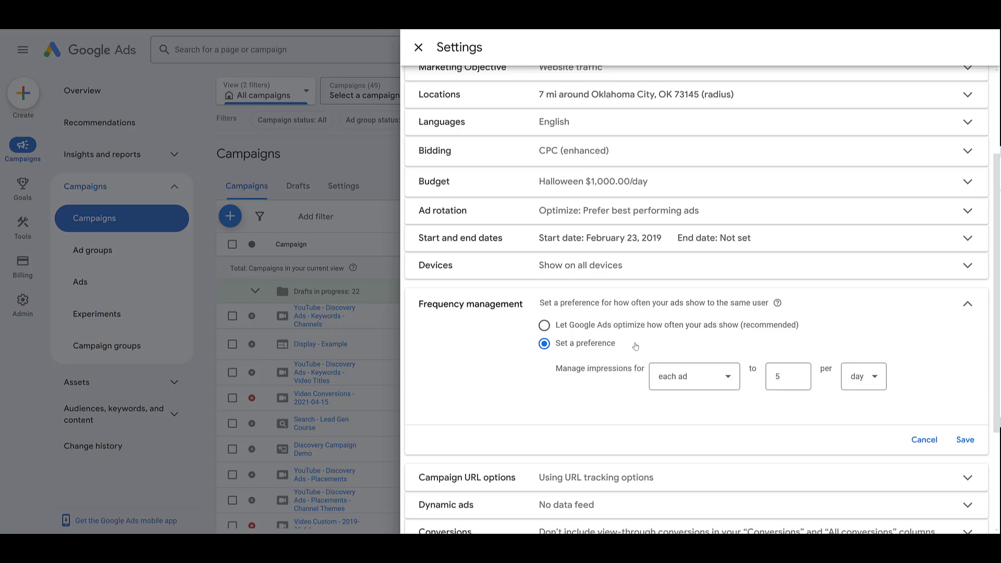
pyautogui.moveTo(704, 352)
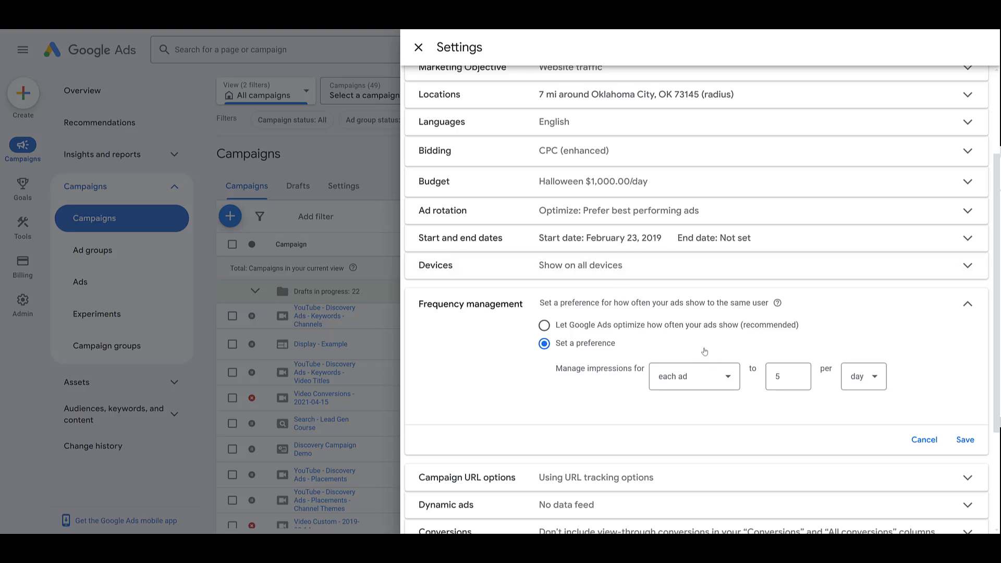
pyautogui.click(692, 377)
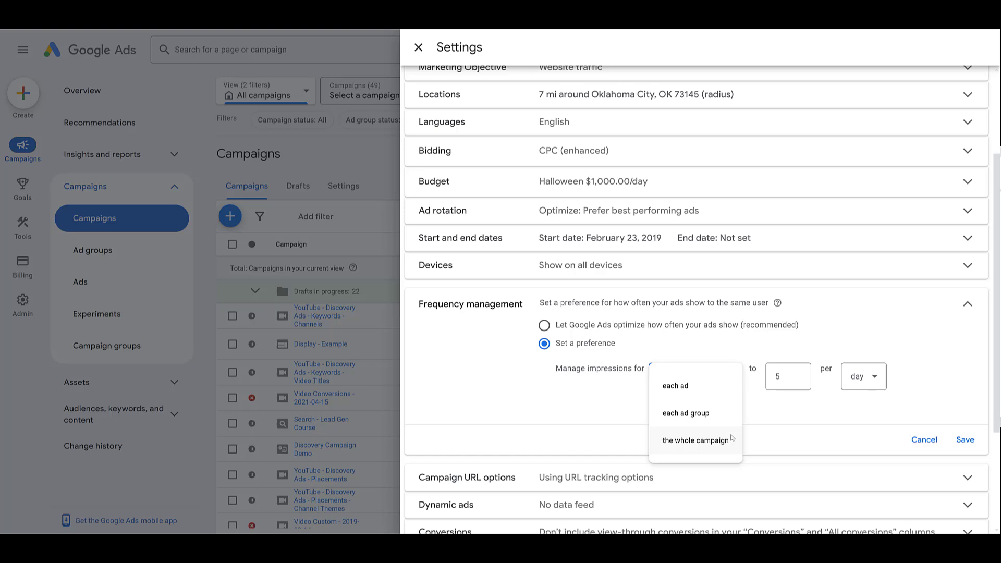
pyautogui.moveTo(697, 396)
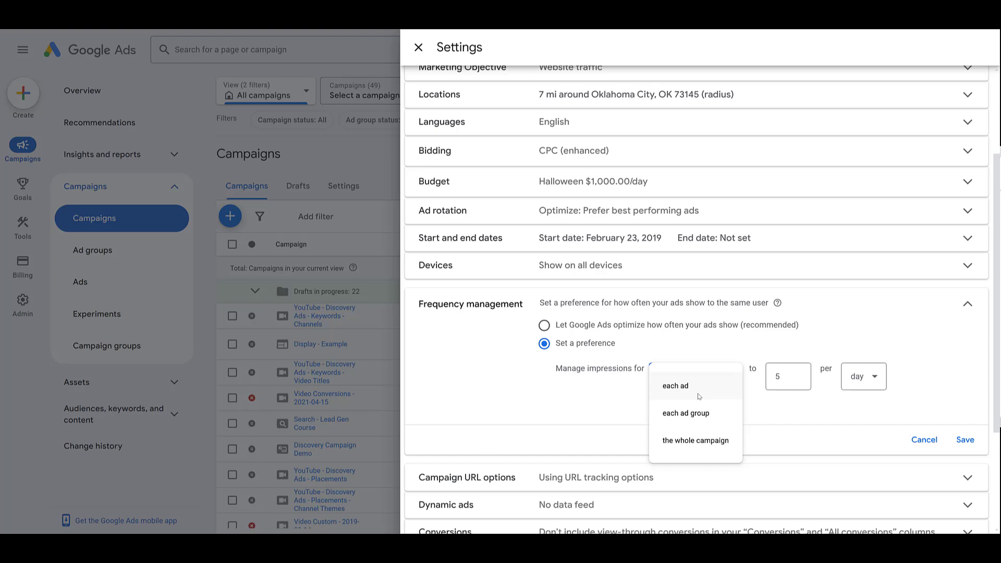
pyautogui.click(675, 385)
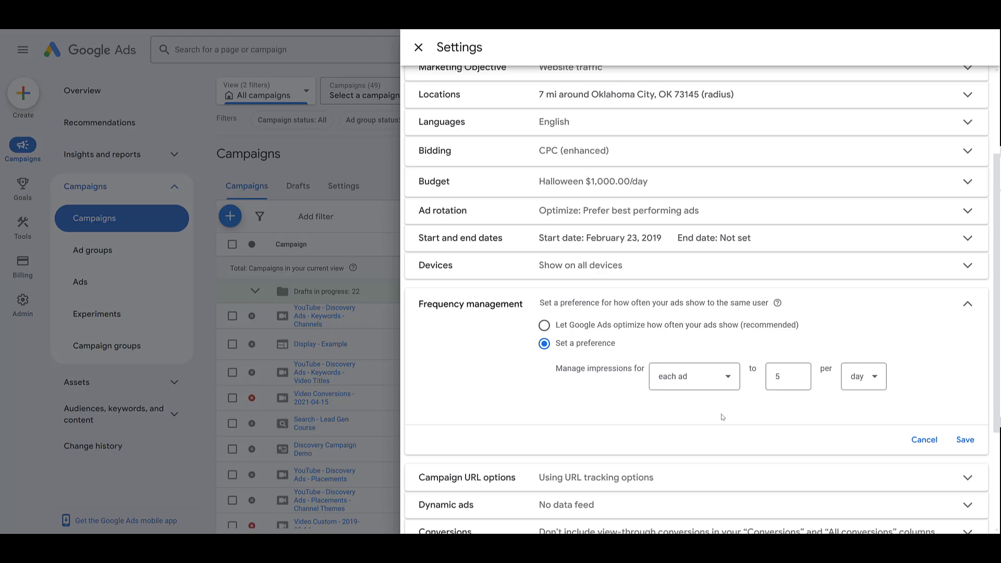
pyautogui.moveTo(722, 416)
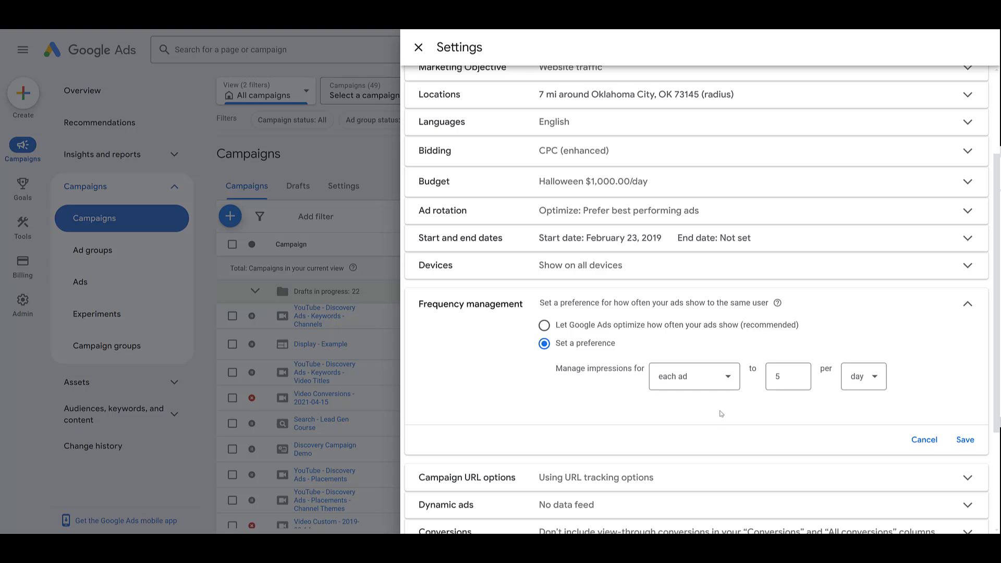
pyautogui.moveTo(709, 409)
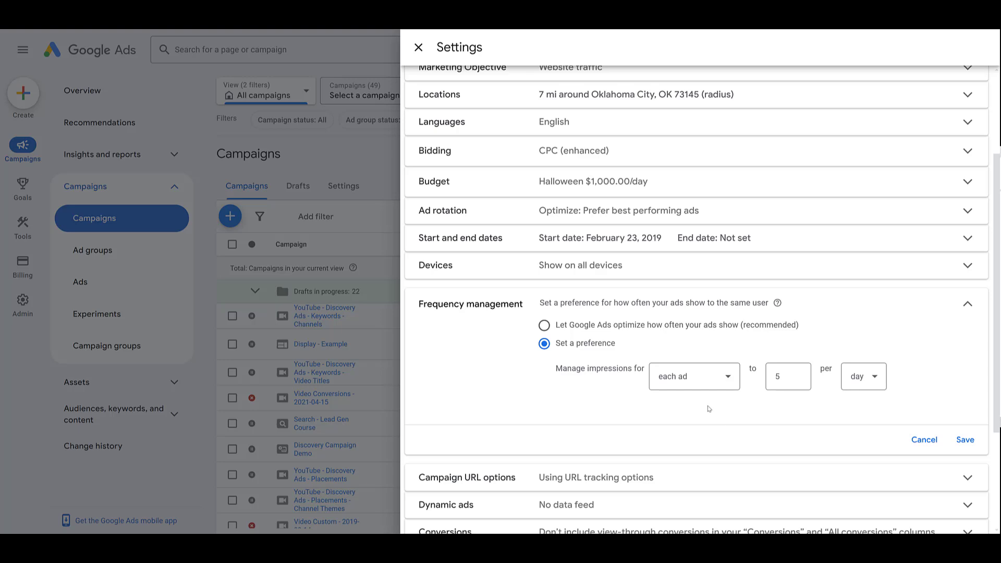
pyautogui.click(788, 376)
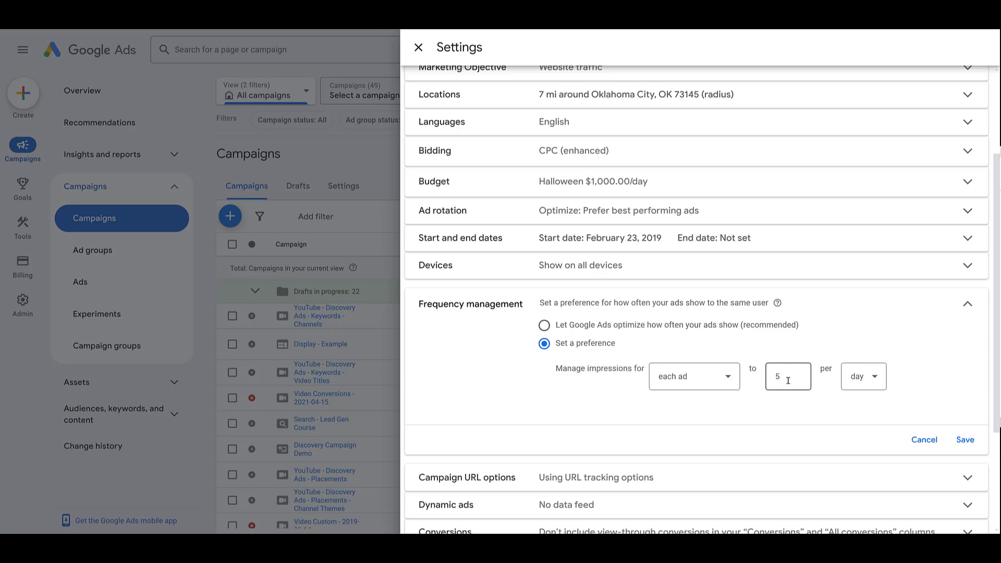
pyautogui.moveTo(781, 397)
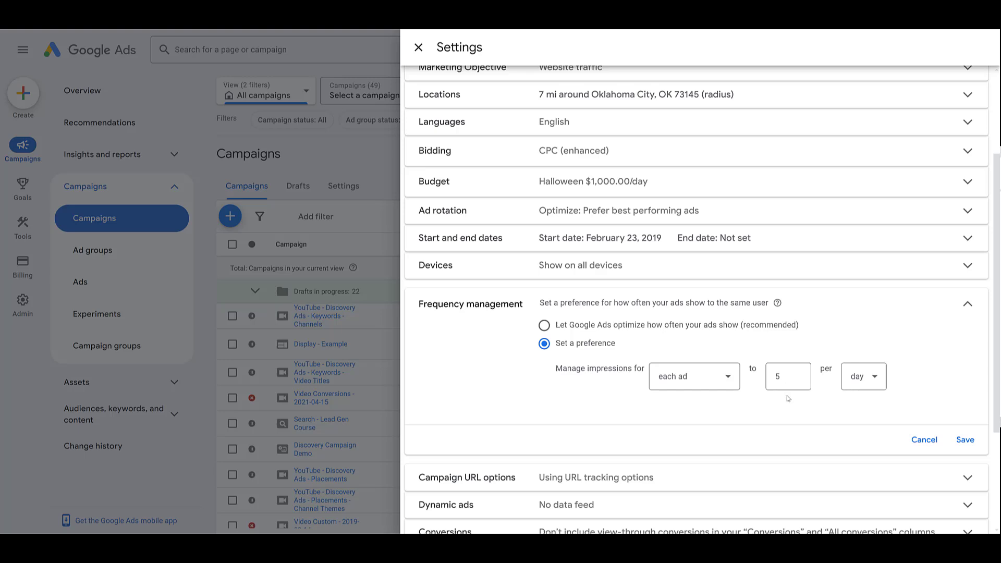
pyautogui.click(863, 377)
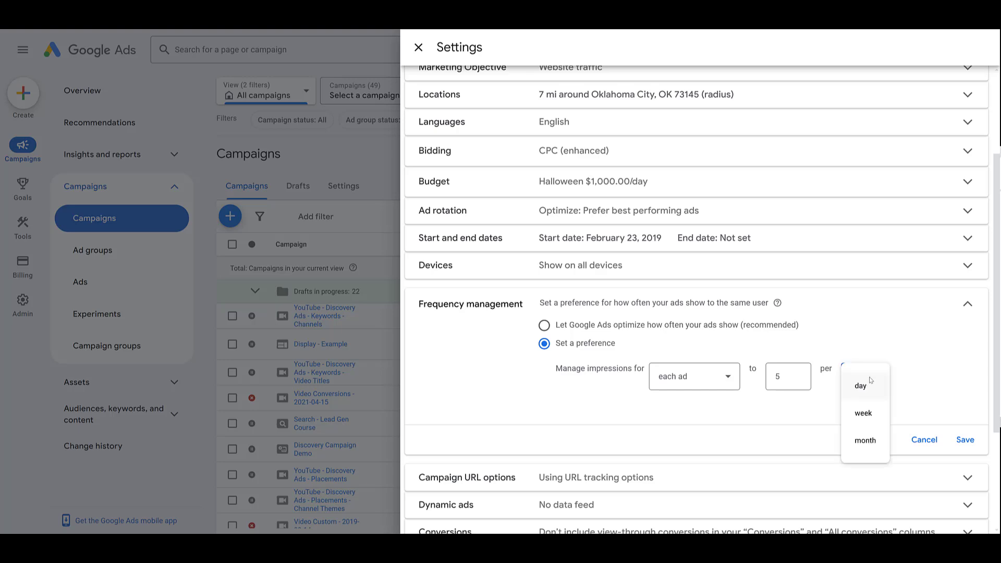
pyautogui.moveTo(874, 421)
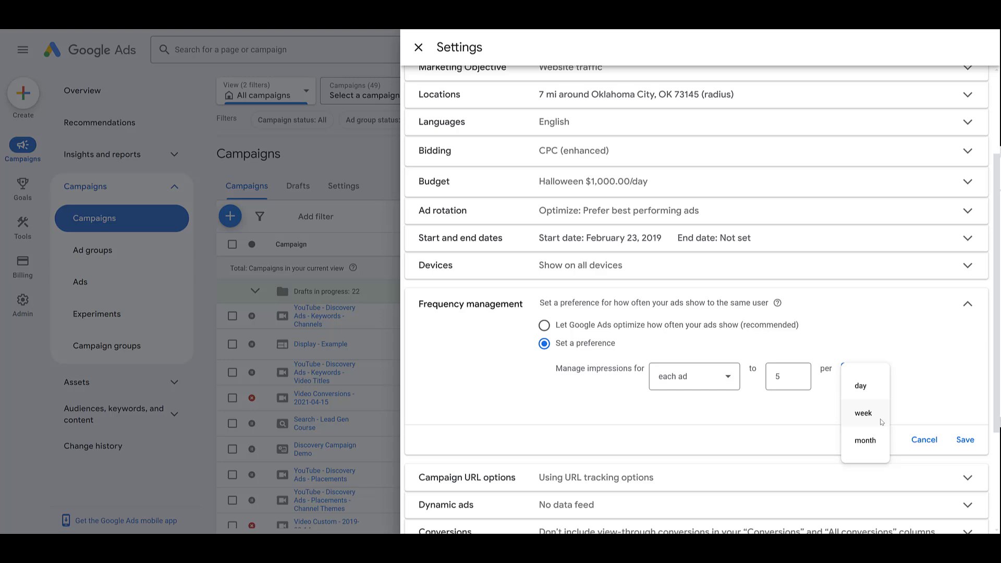
pyautogui.moveTo(853, 398)
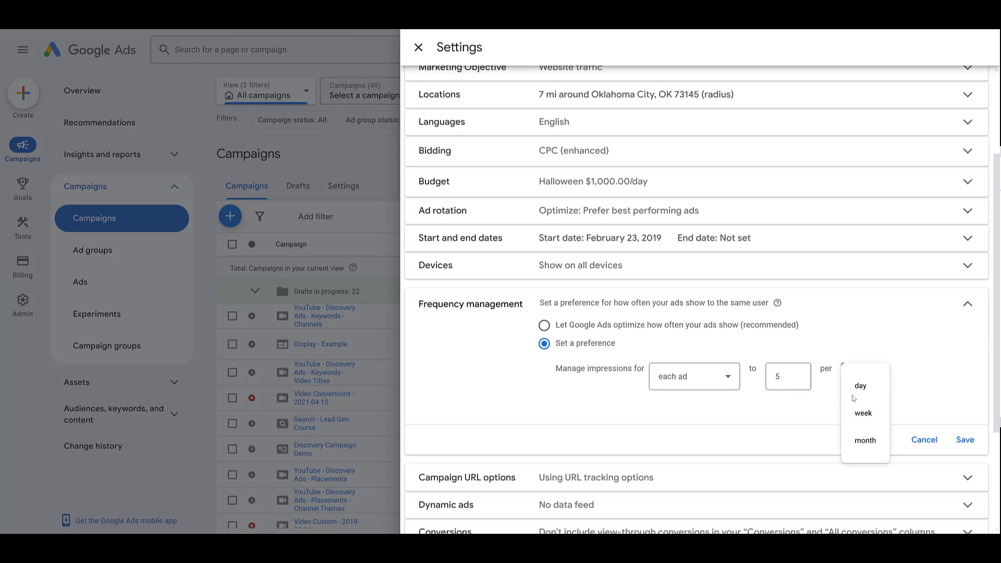
pyautogui.moveTo(868, 387)
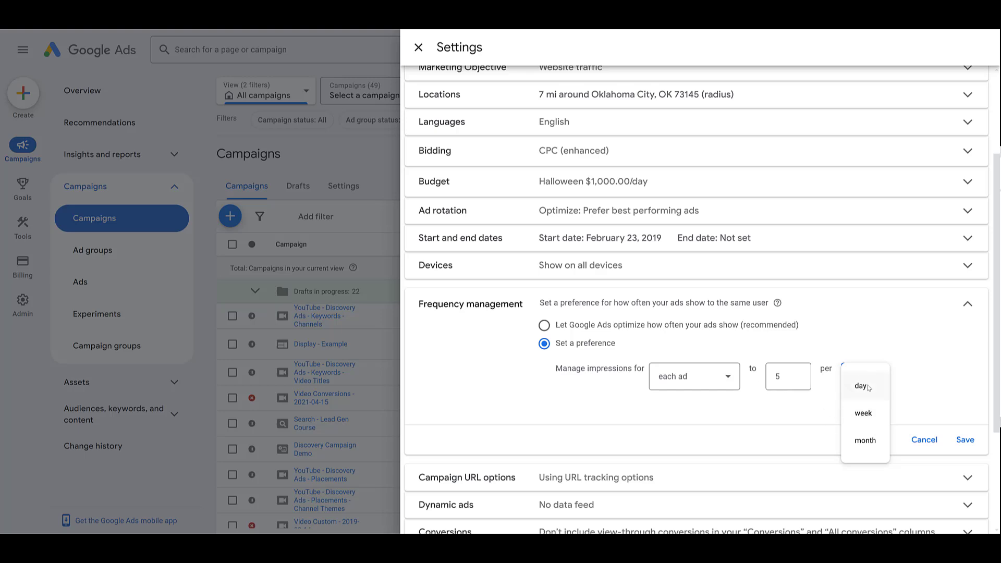
pyautogui.click(861, 386)
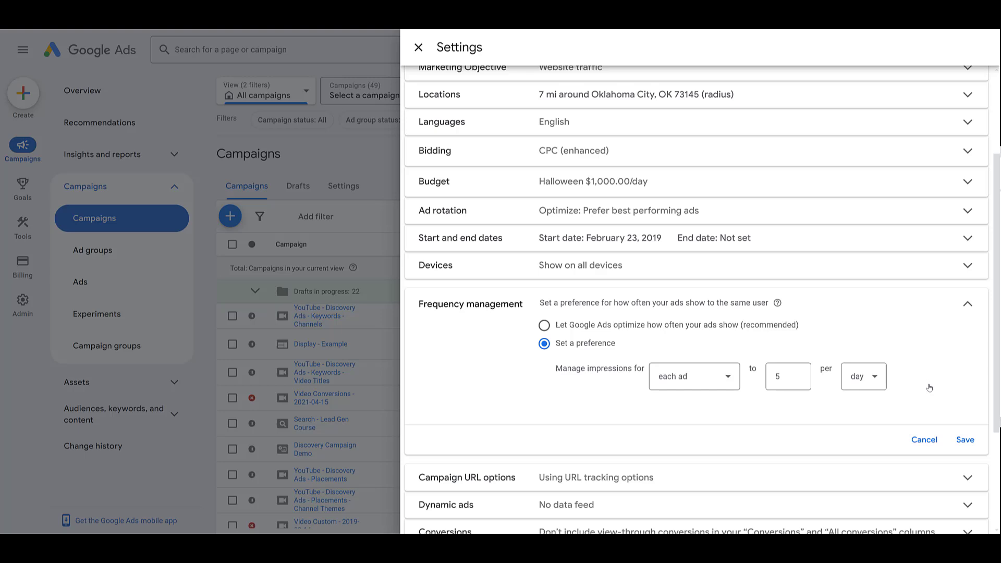
pyautogui.moveTo(733, 379)
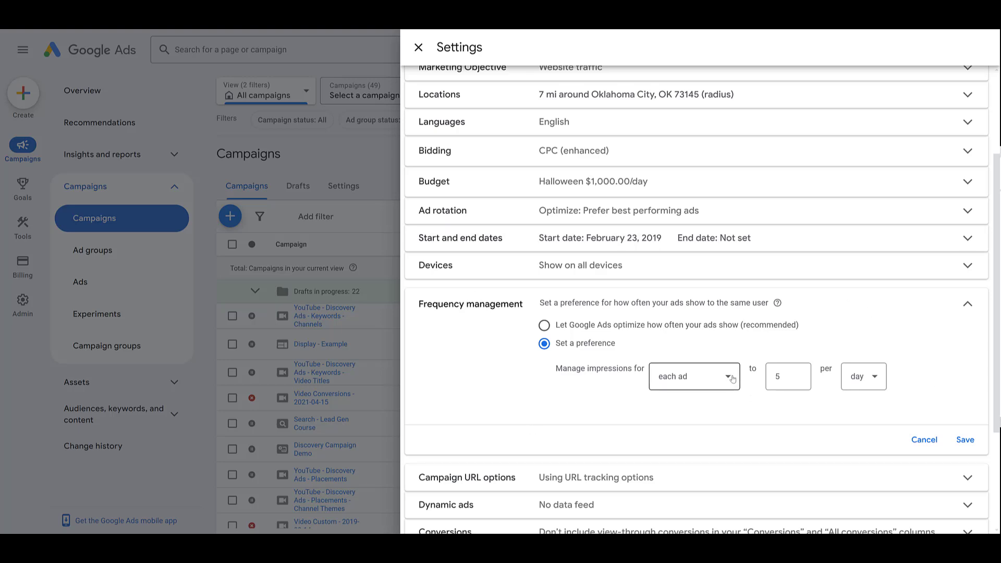
# Apply the 5-impression cap to the whole campaign, keeping the period per day.
pyautogui.click(694, 377)
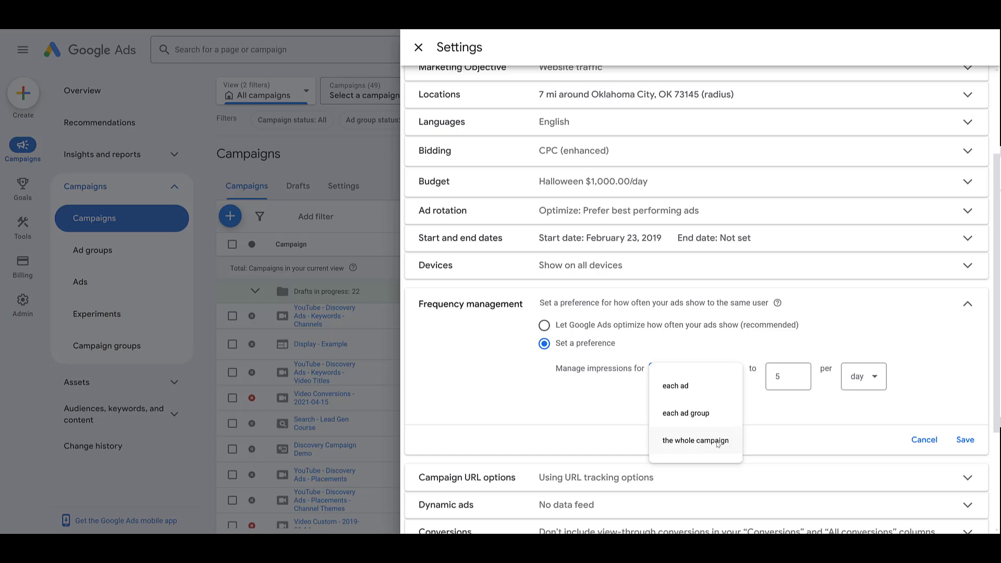
pyautogui.click(694, 440)
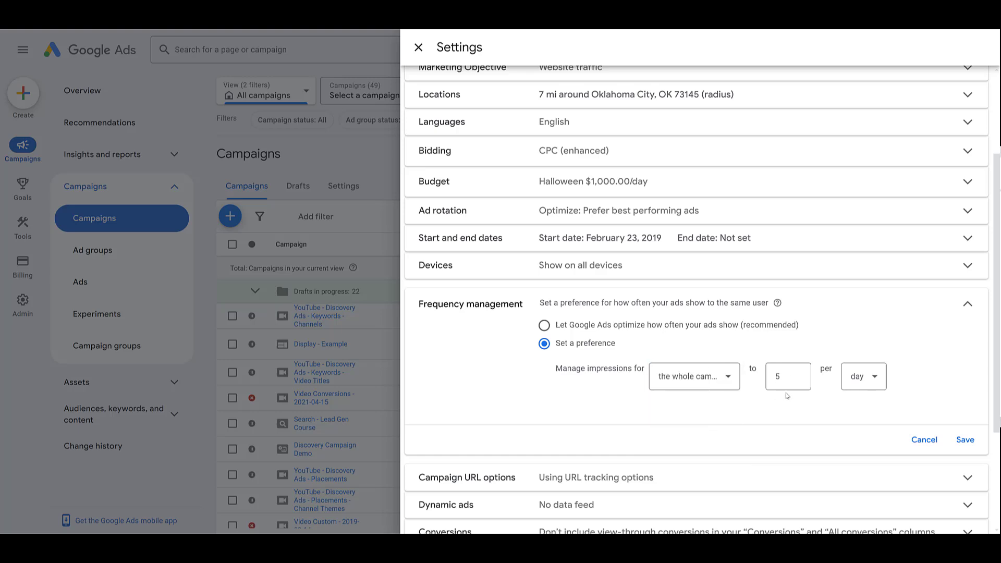
pyautogui.click(860, 376)
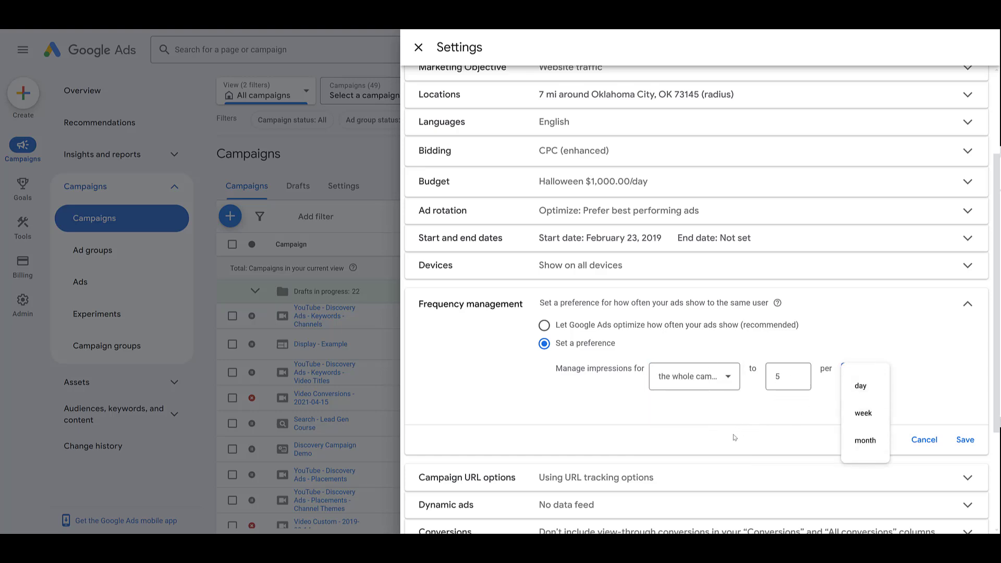
pyautogui.click(860, 385)
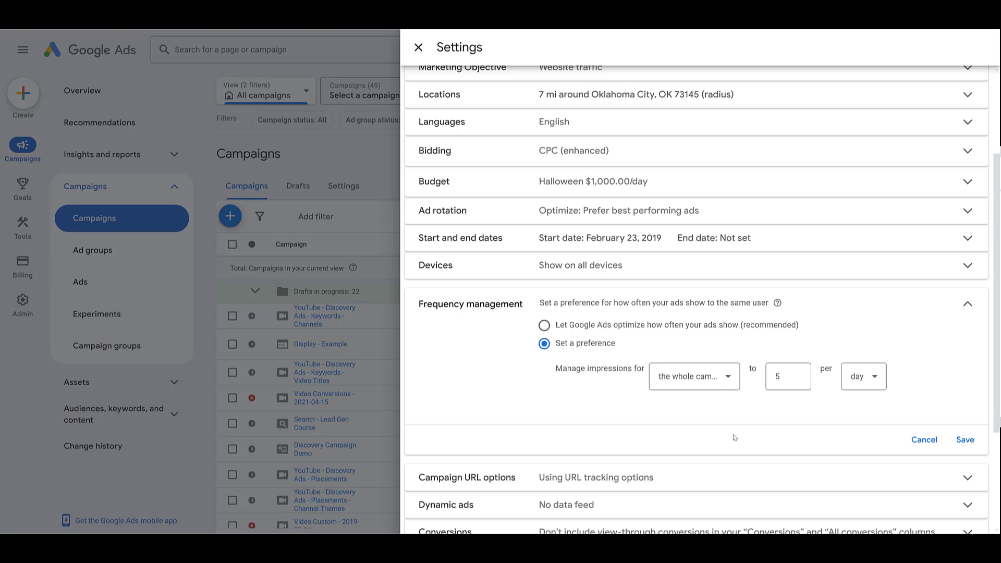
pyautogui.moveTo(572, 294)
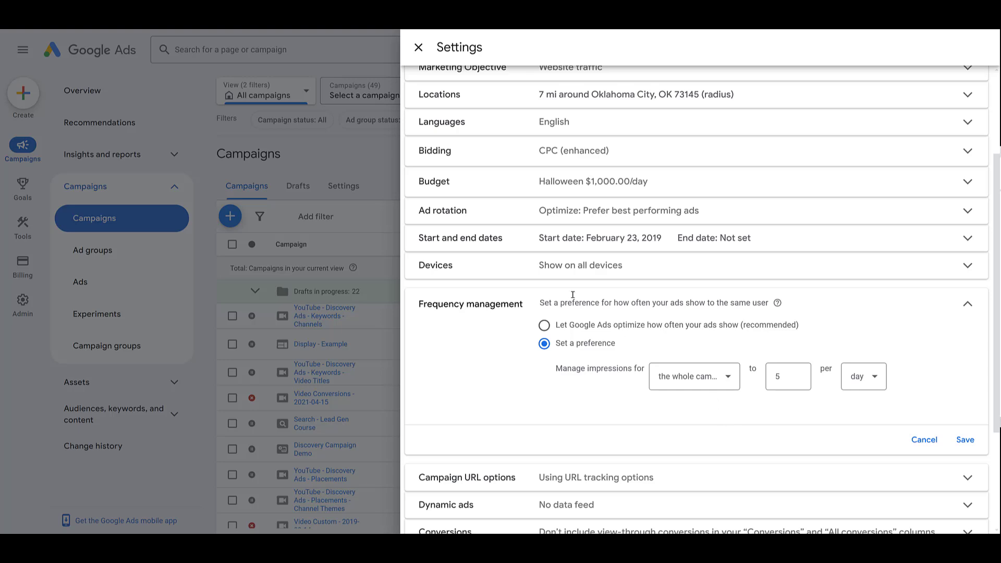
# Expand Additional settings and the Frequency capping panel for the YouTube - Halloween campaign.
pyautogui.click(419, 46)
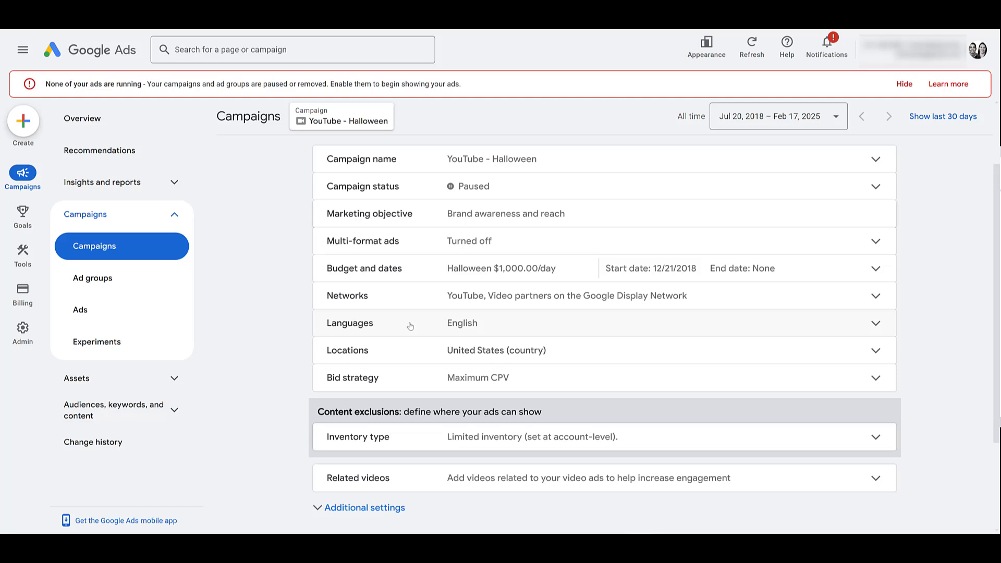
pyautogui.scroll(-3)
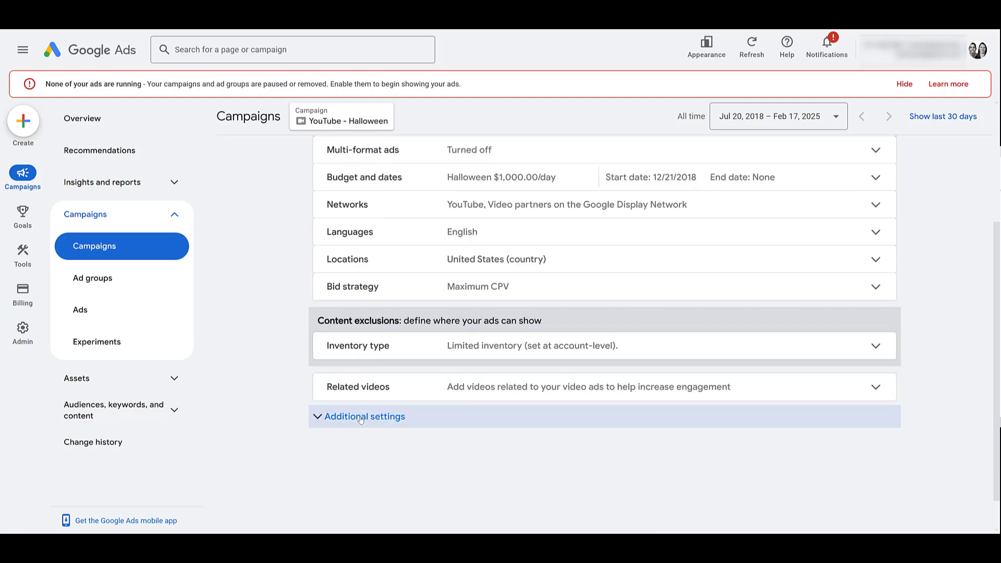
pyautogui.click(366, 416)
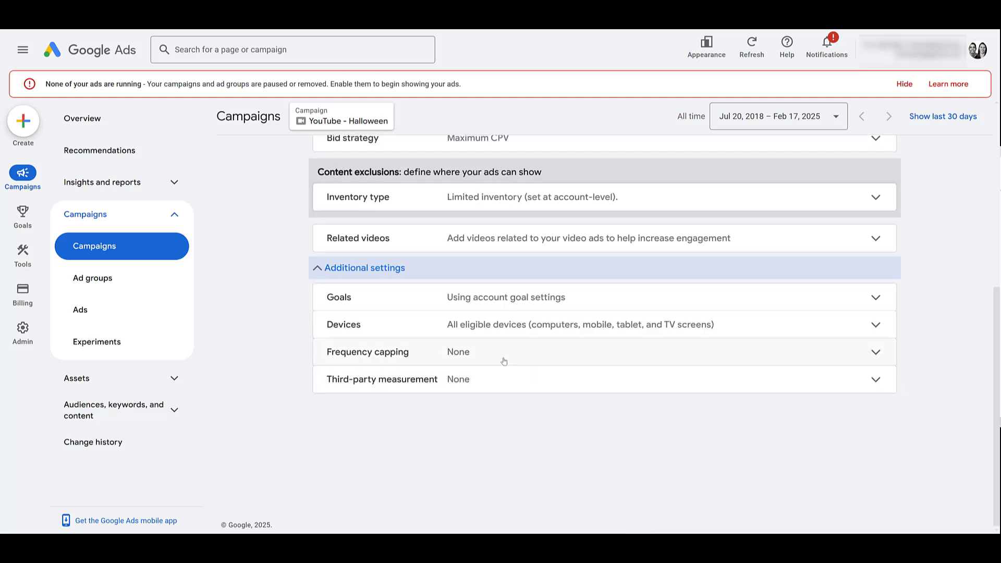
pyautogui.click(505, 351)
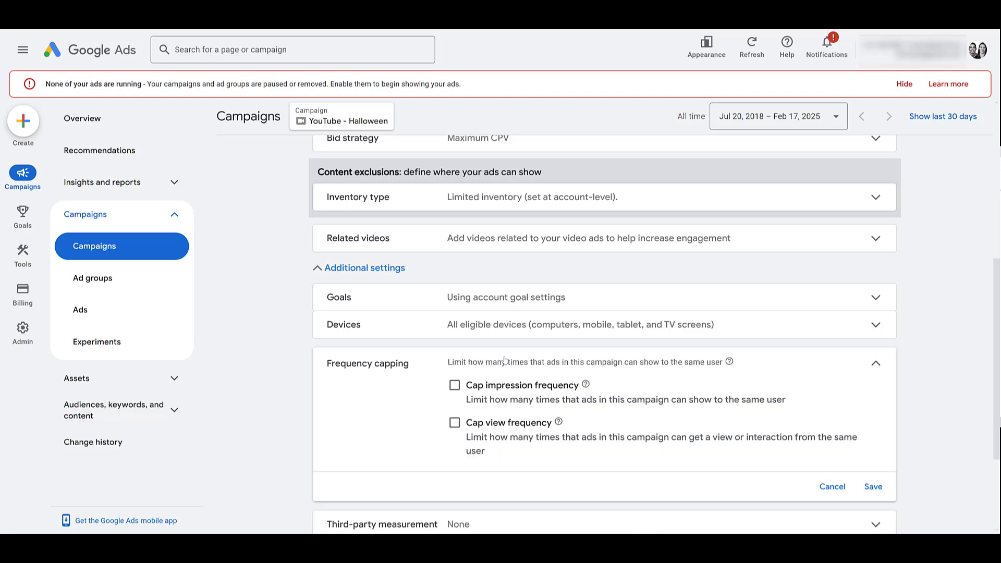
pyautogui.moveTo(309, 396)
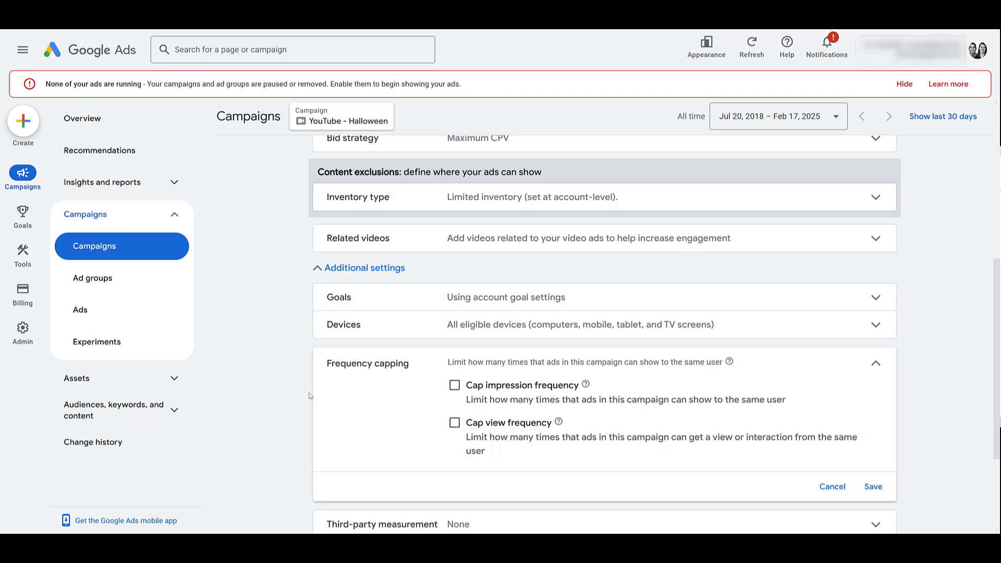
pyautogui.moveTo(271, 394)
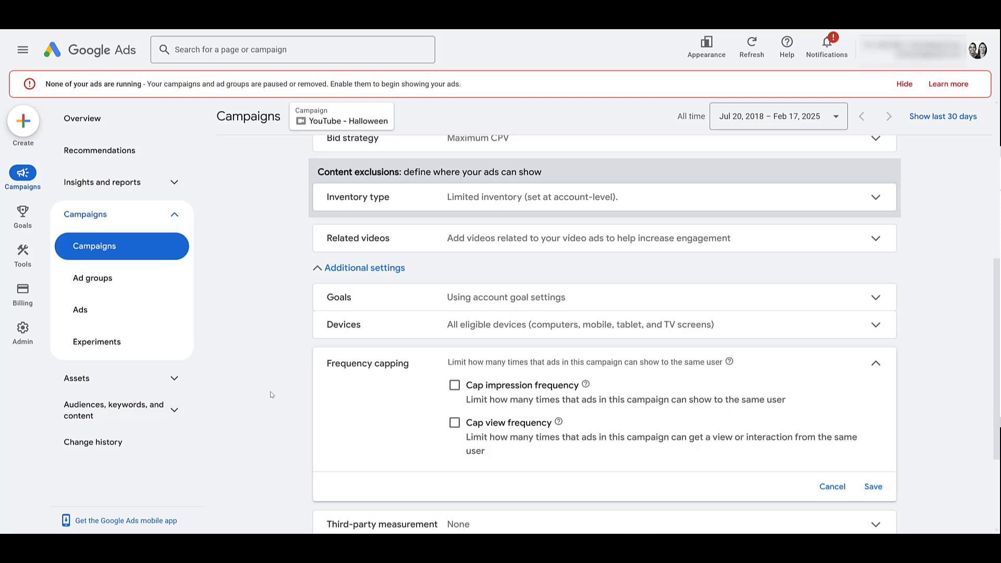
pyautogui.moveTo(445, 382)
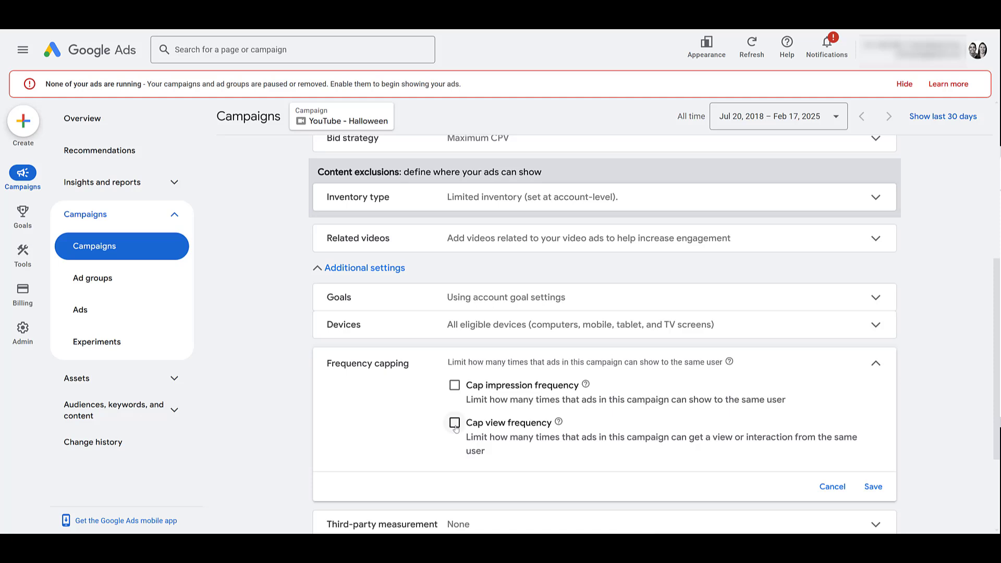
# Enable impression frequency caps of 10 per day and a second of 50 per week.
pyautogui.click(454, 384)
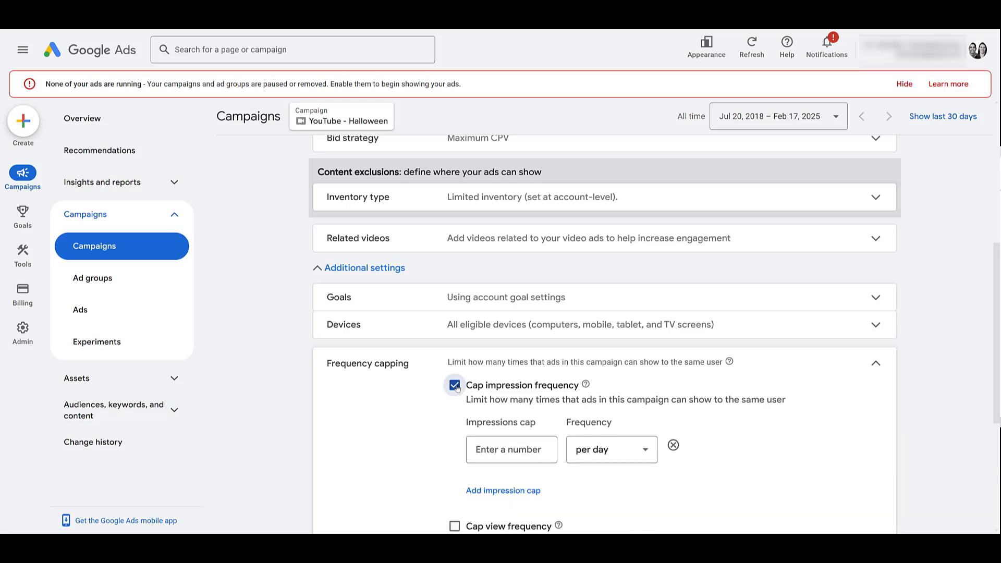
pyautogui.write('10')
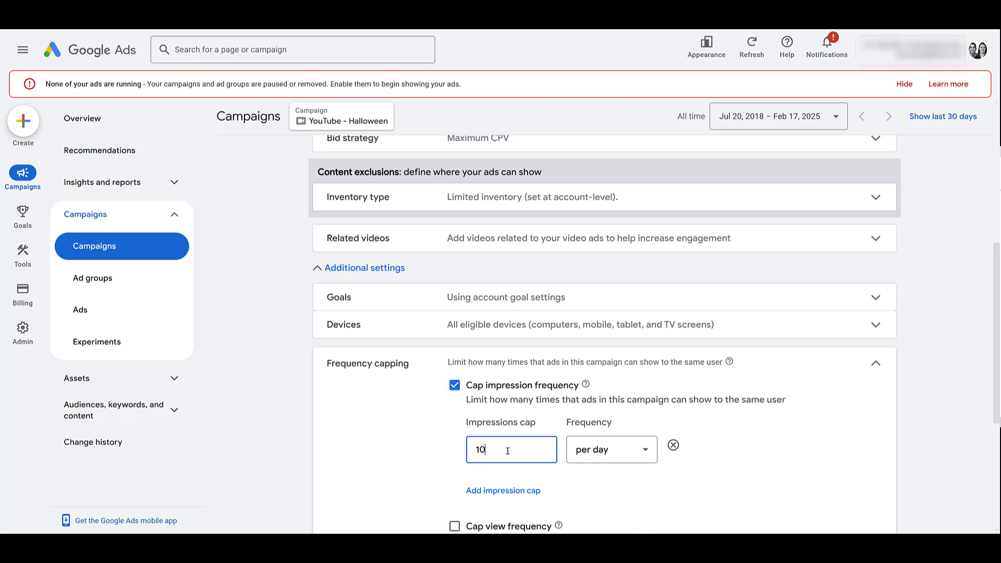
pyautogui.scroll(-3)
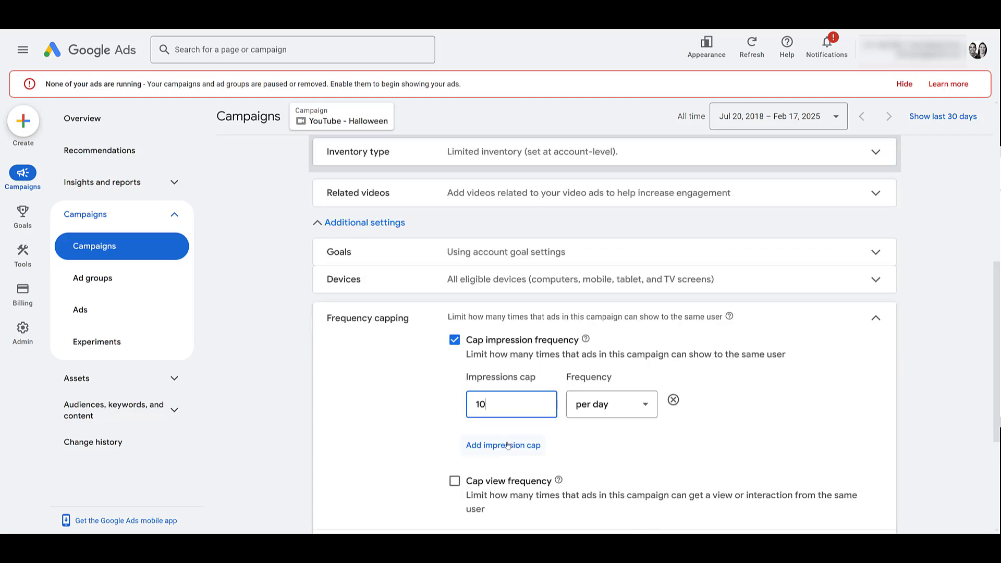
pyautogui.click(503, 445)
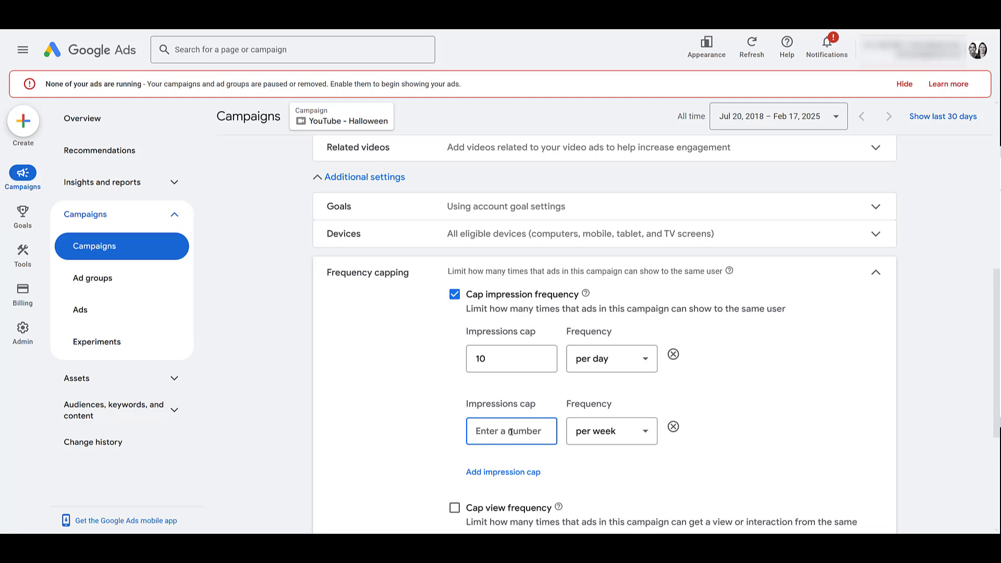
pyautogui.write('50')
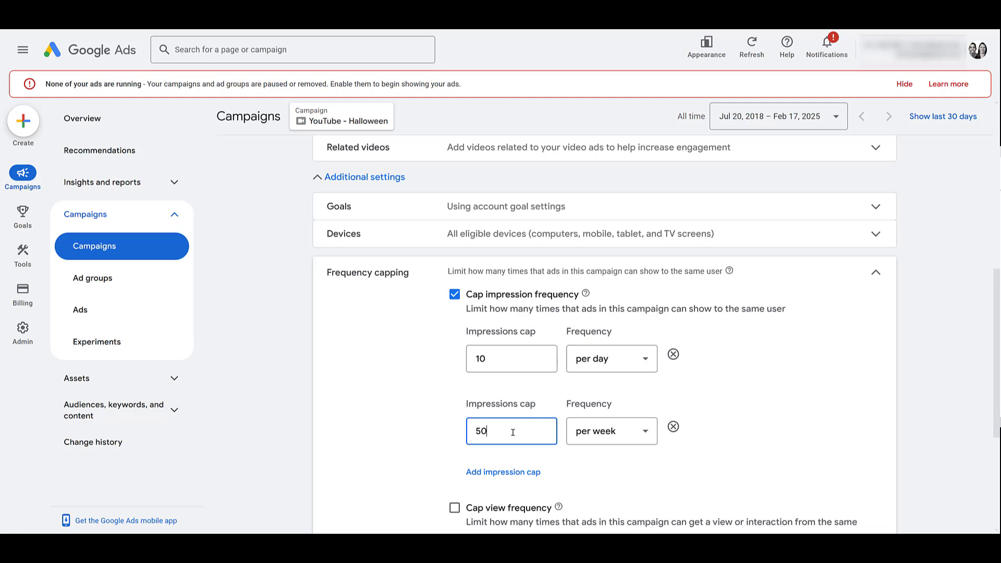
pyautogui.moveTo(412, 368)
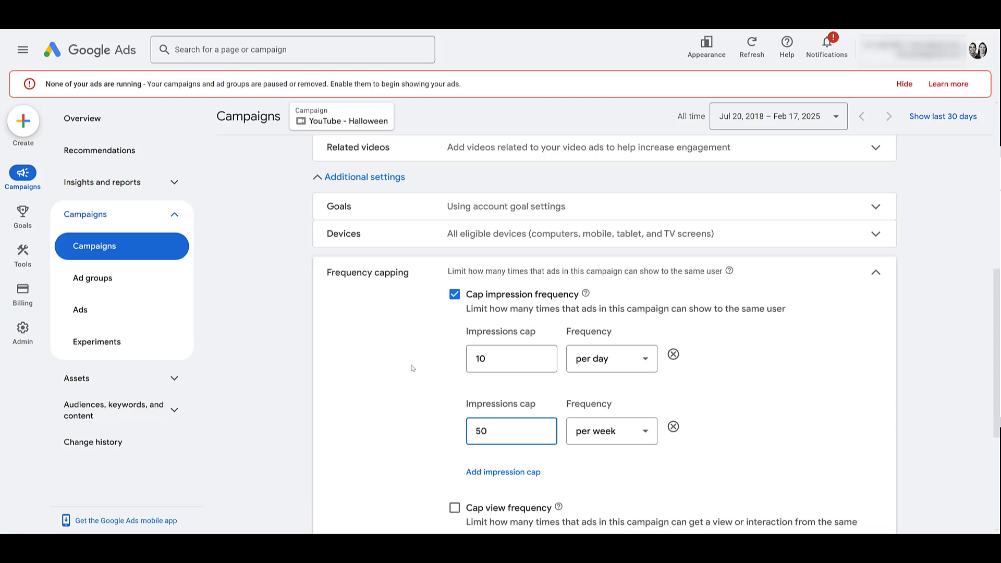
pyautogui.moveTo(445, 365)
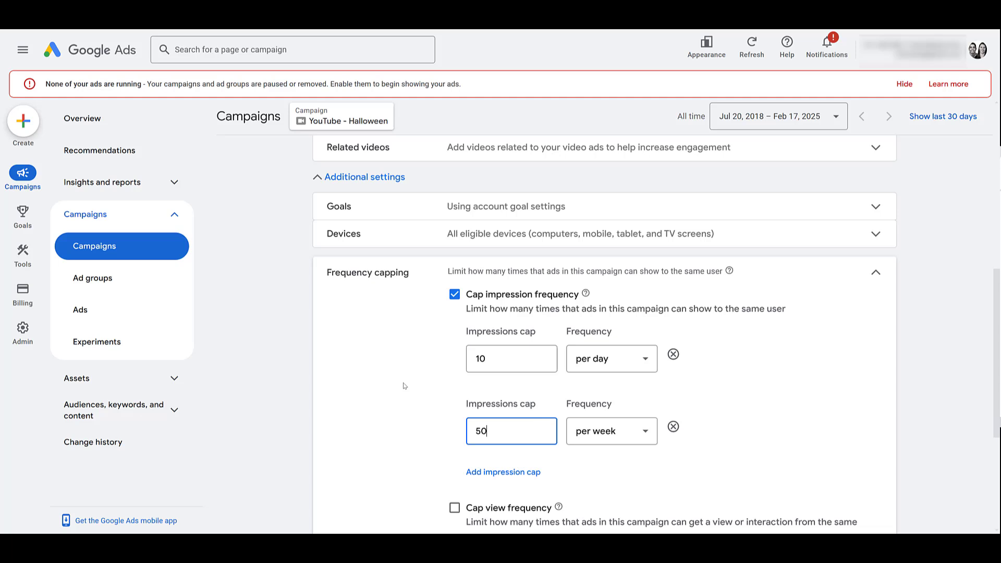
pyautogui.moveTo(489, 396)
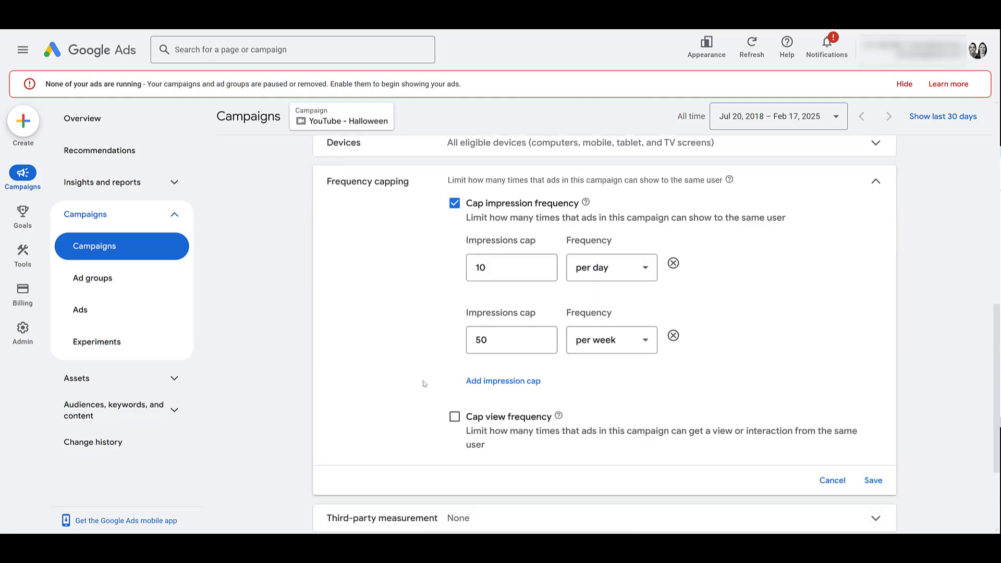
# Enable a view frequency cap of 5 per day and add a second view cap.
pyautogui.click(453, 415)
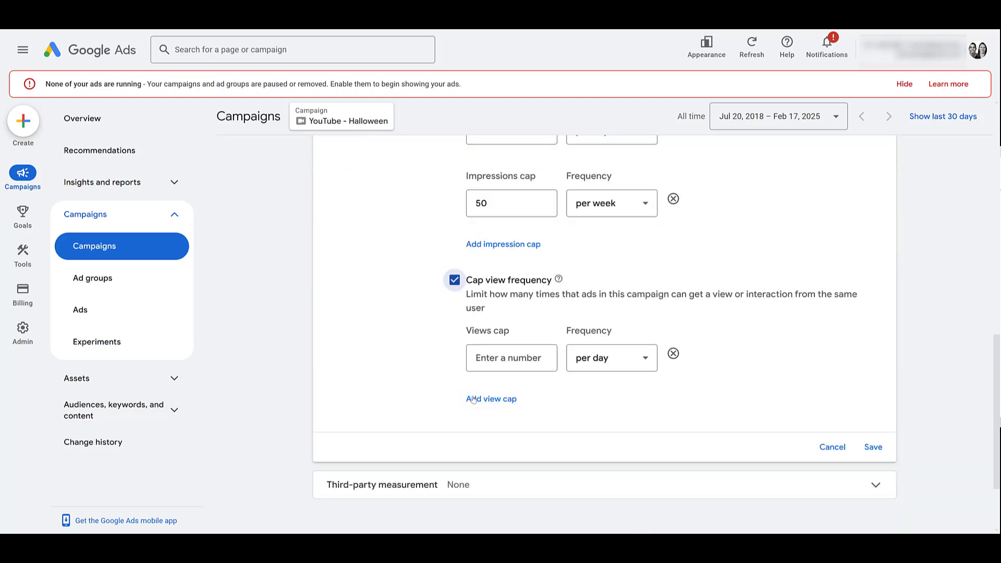
pyautogui.write('5')
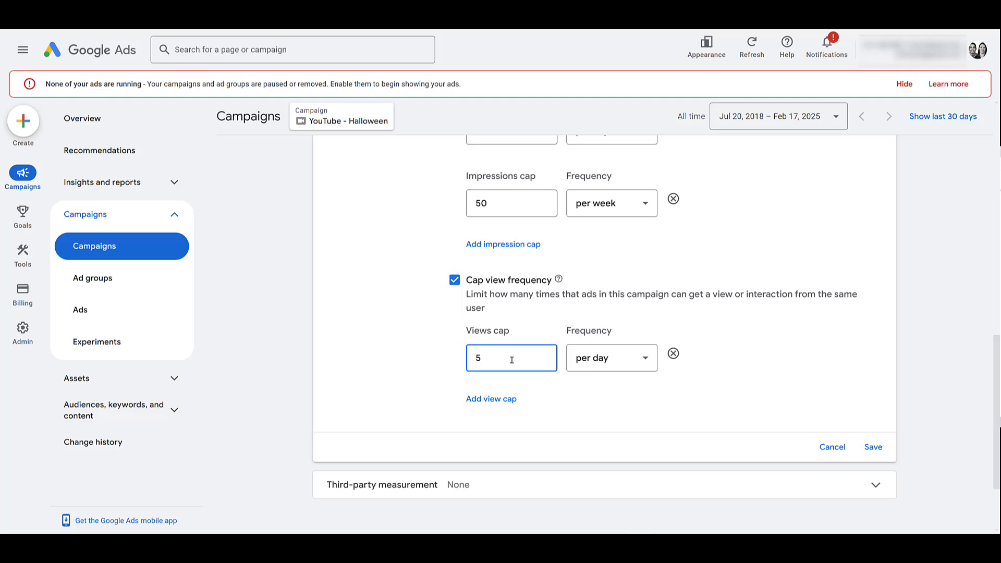
pyautogui.click(491, 398)
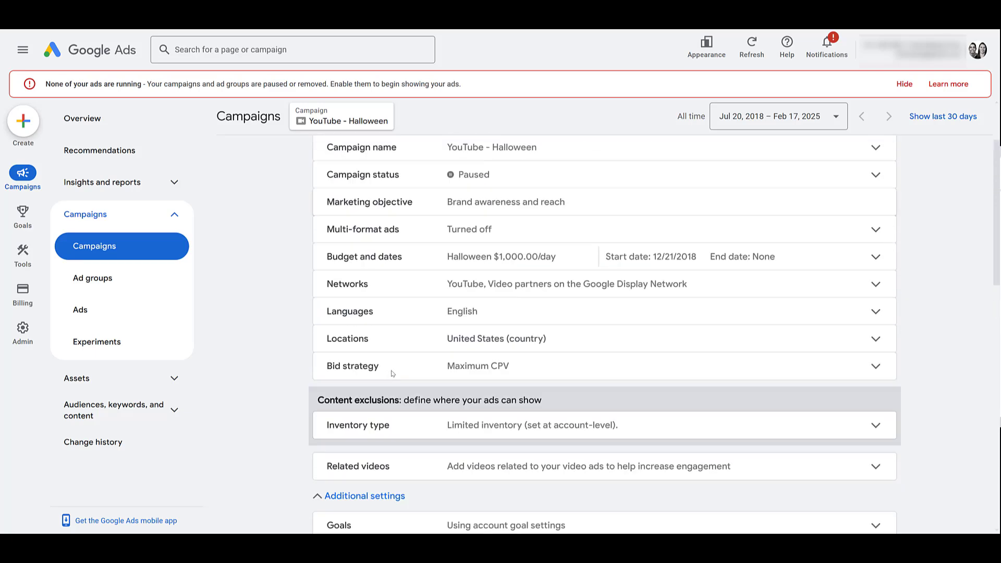
pyautogui.scroll(-3)
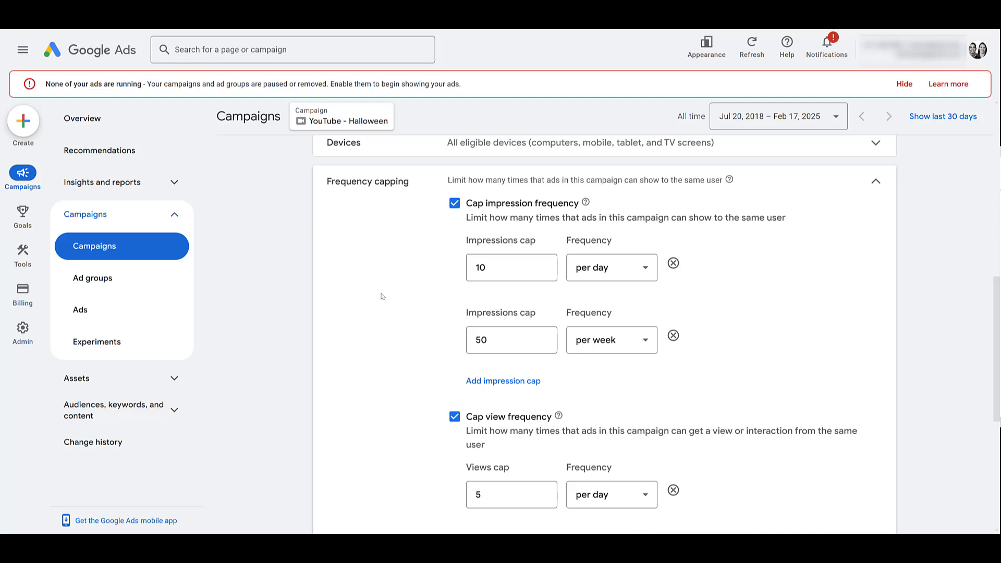
pyautogui.moveTo(377, 295)
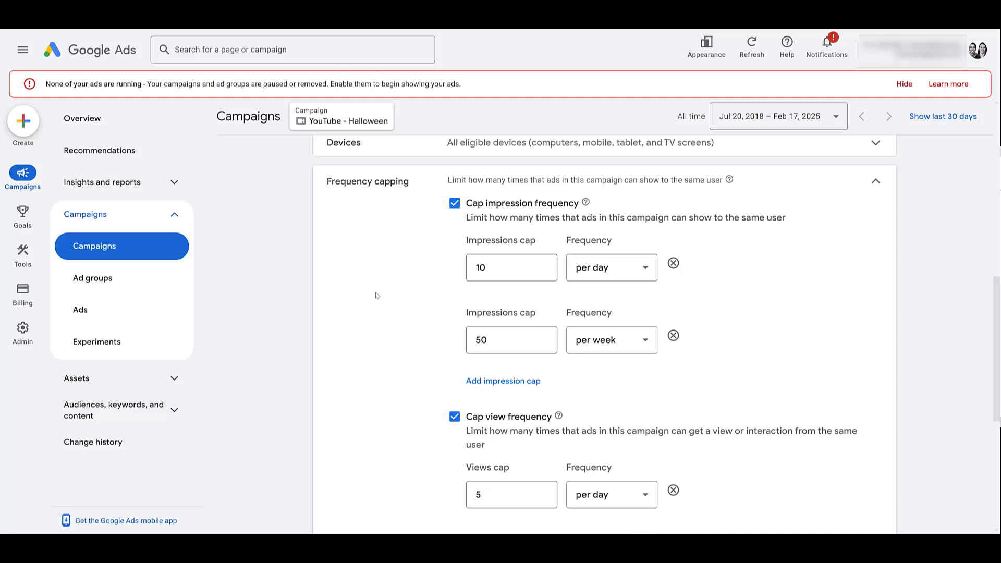
pyautogui.scroll(-3)
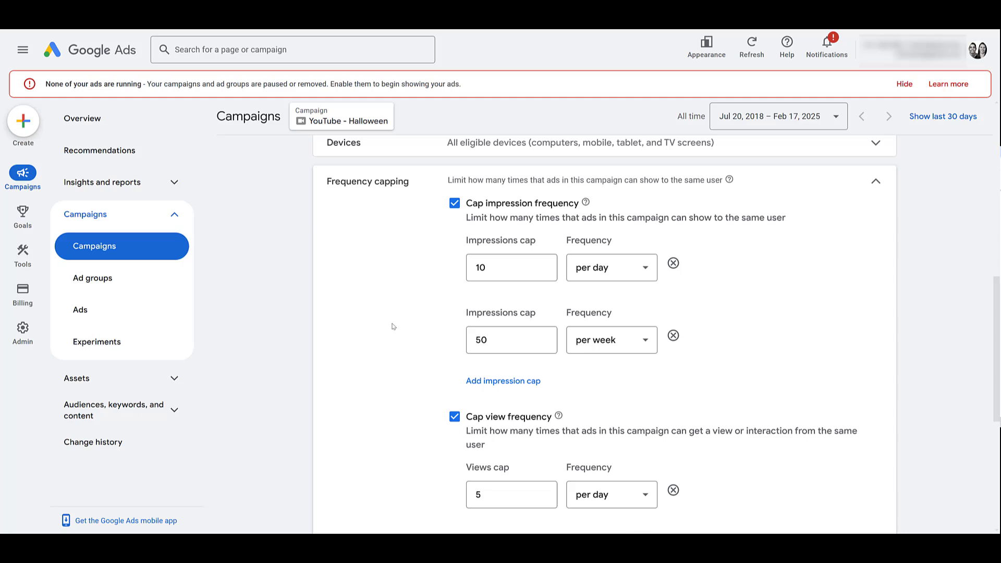
pyautogui.moveTo(396, 326)
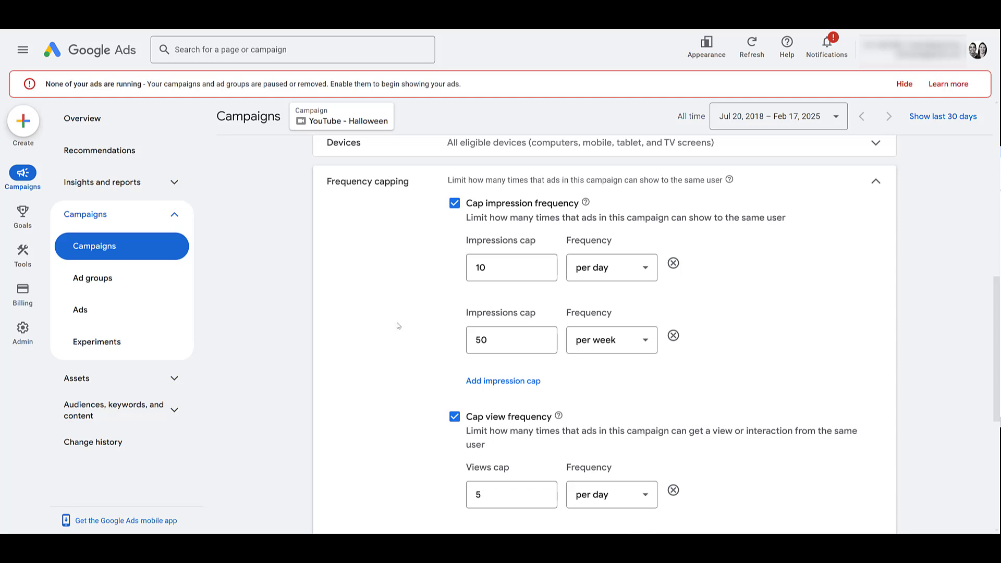
pyautogui.moveTo(439, 317)
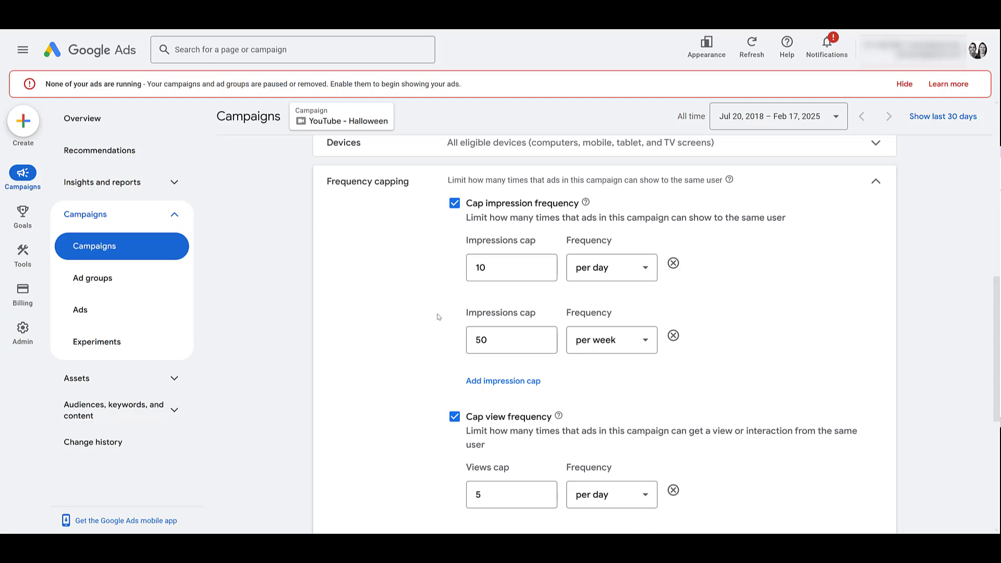
pyautogui.scroll(-3)
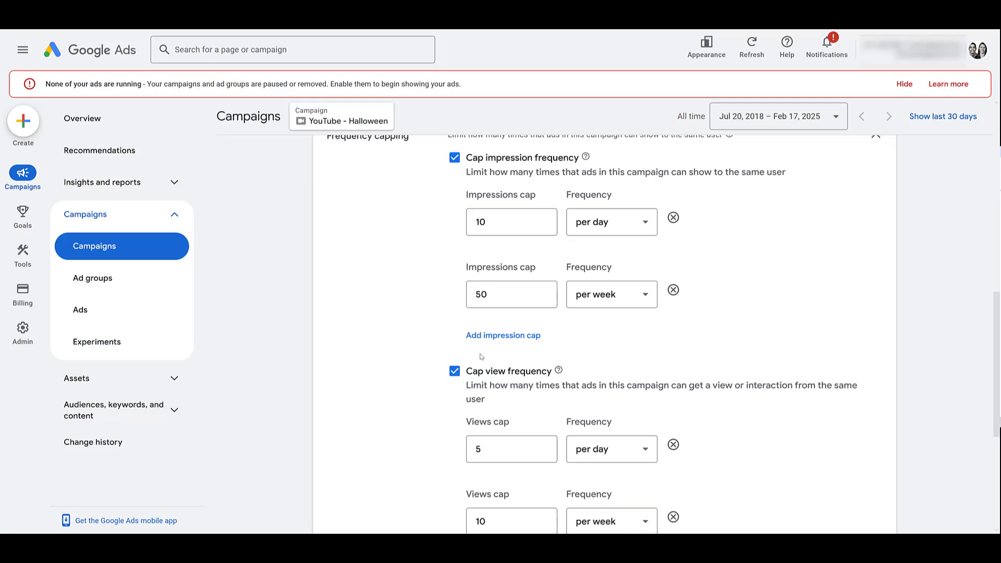
pyautogui.moveTo(473, 353)
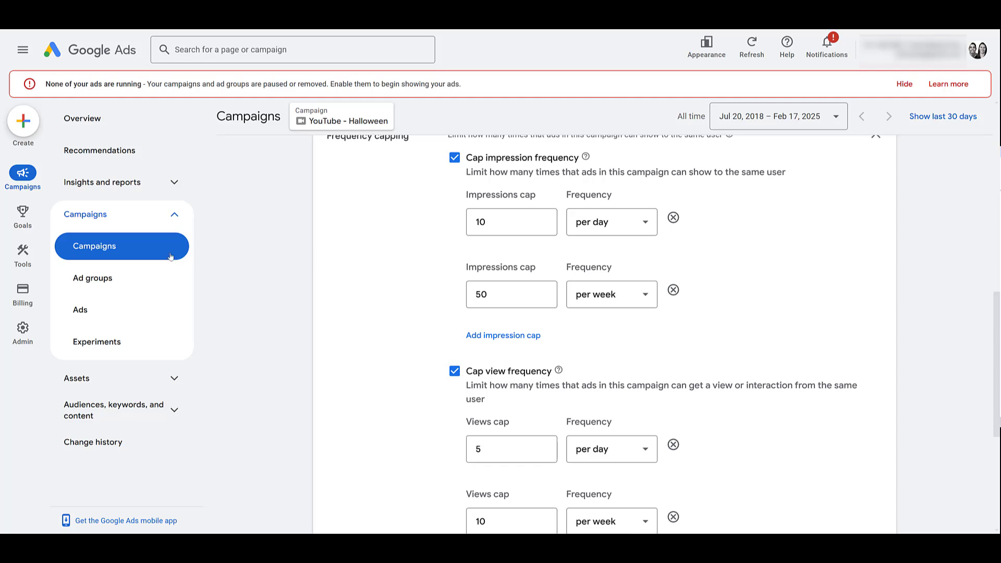
# Start a new Video campaign without goal guidance from the Campaigns table.
pyautogui.click(95, 246)
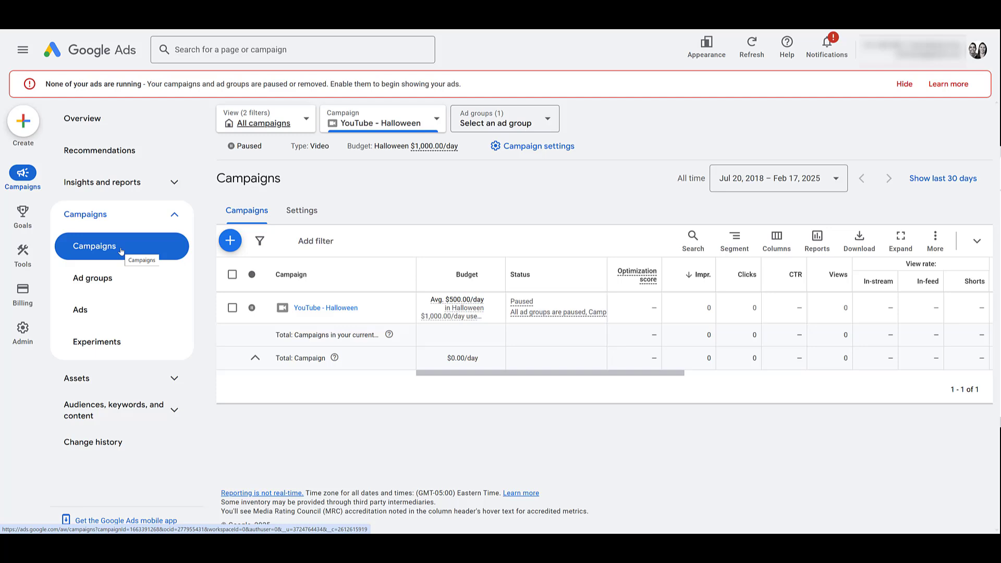
pyautogui.click(229, 241)
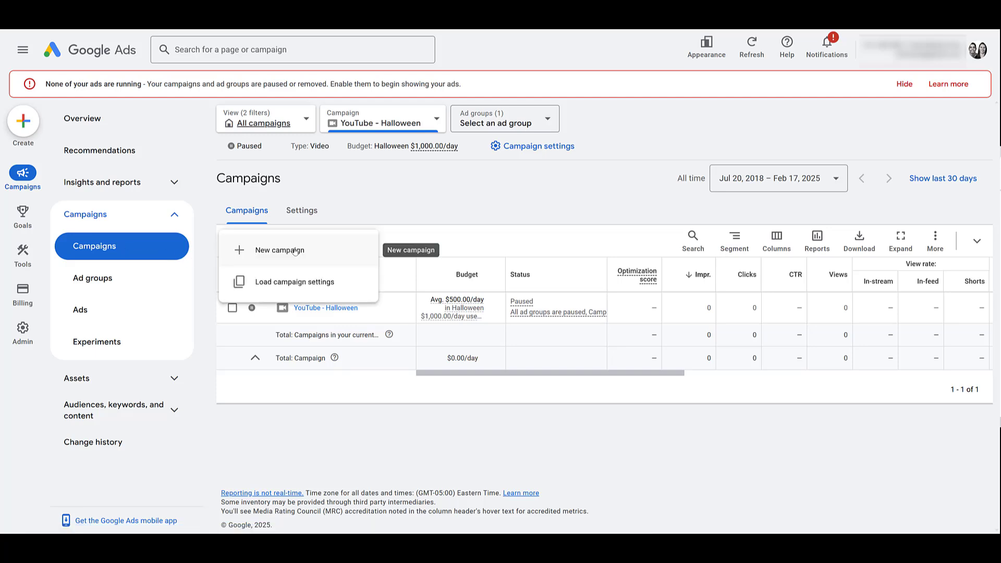
pyautogui.click(280, 249)
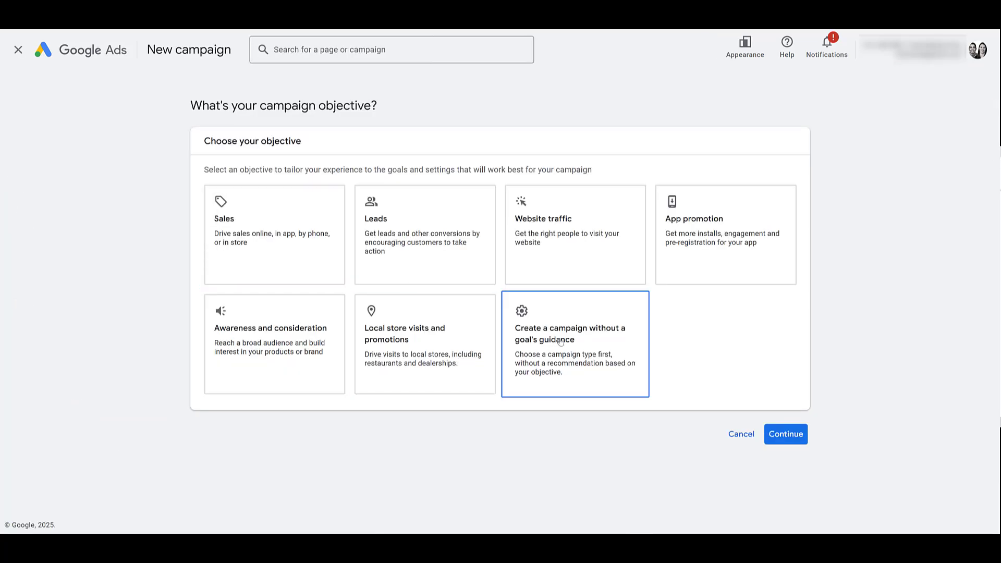
pyautogui.click(785, 434)
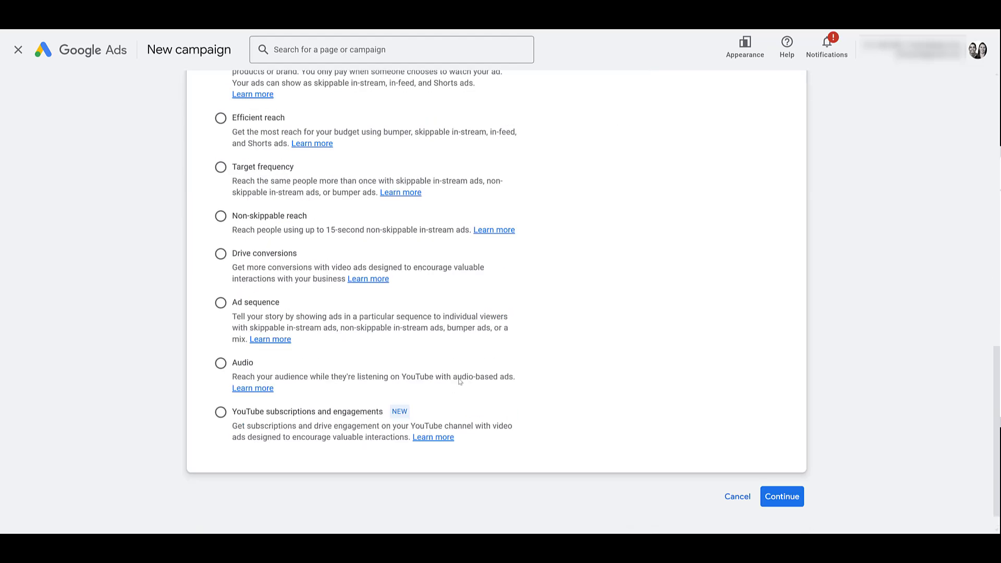
pyautogui.click(781, 496)
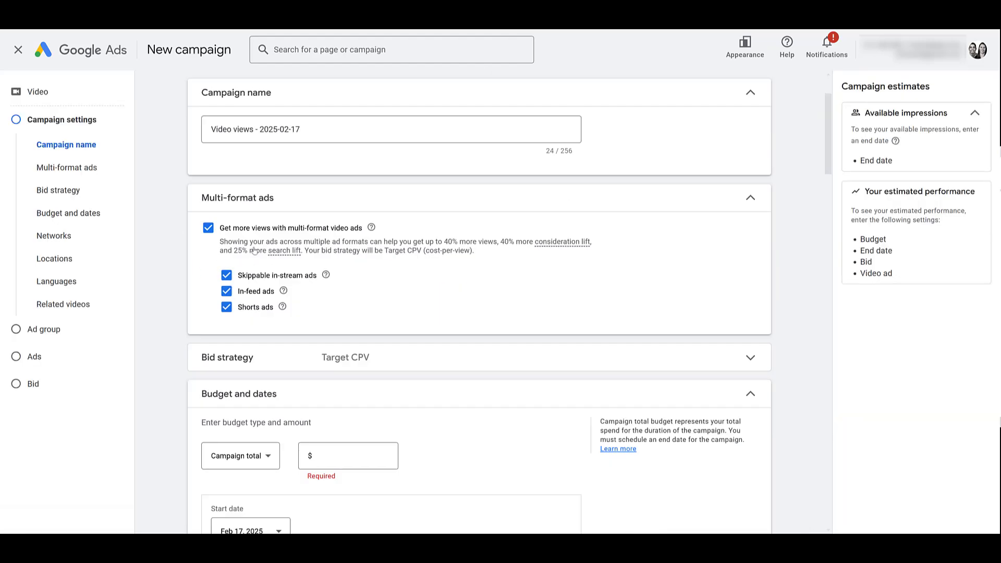
# Expand the draft's frequency capping options, then leave it for All campaigns.
pyautogui.scroll(-3)
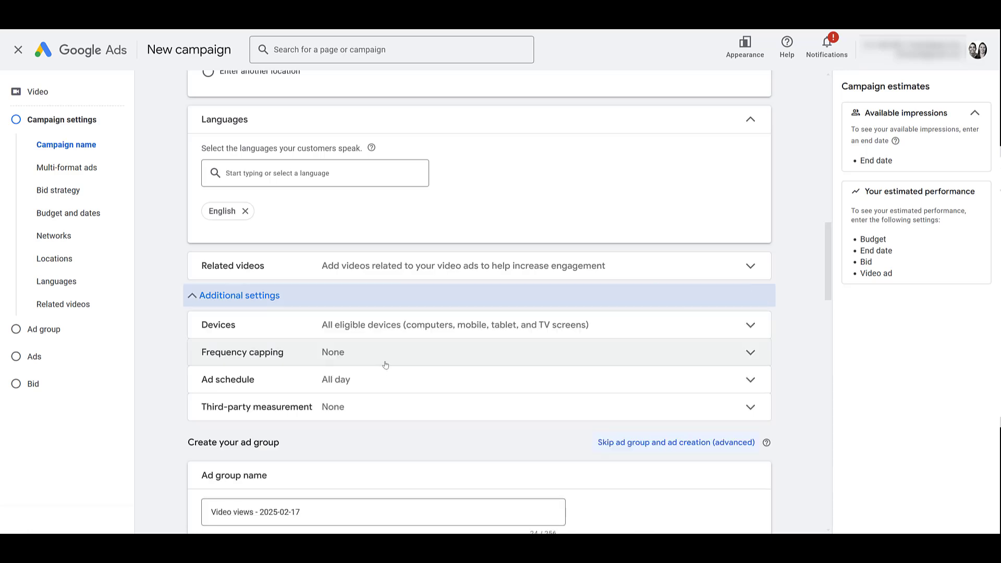
pyautogui.click(243, 352)
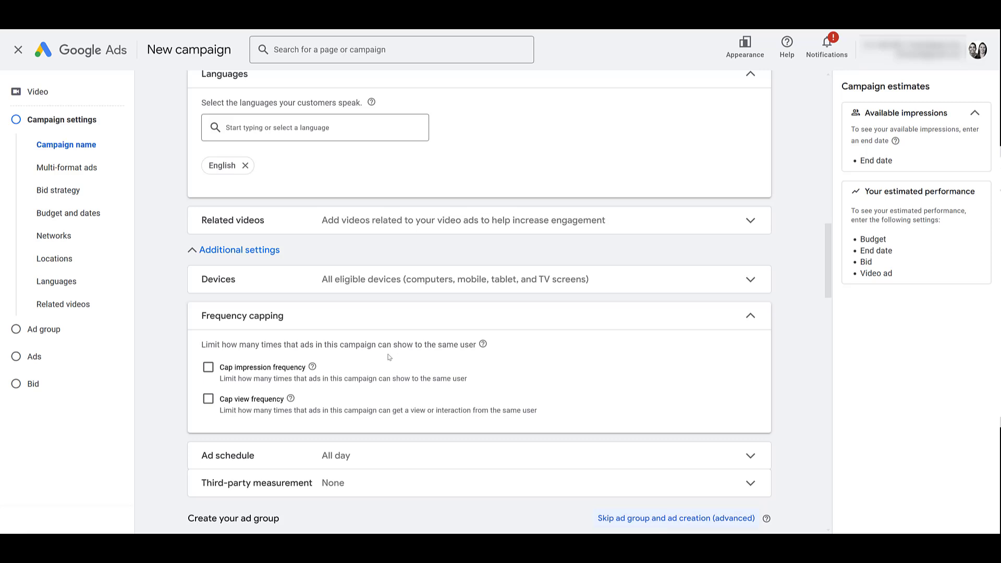
pyautogui.moveTo(427, 342)
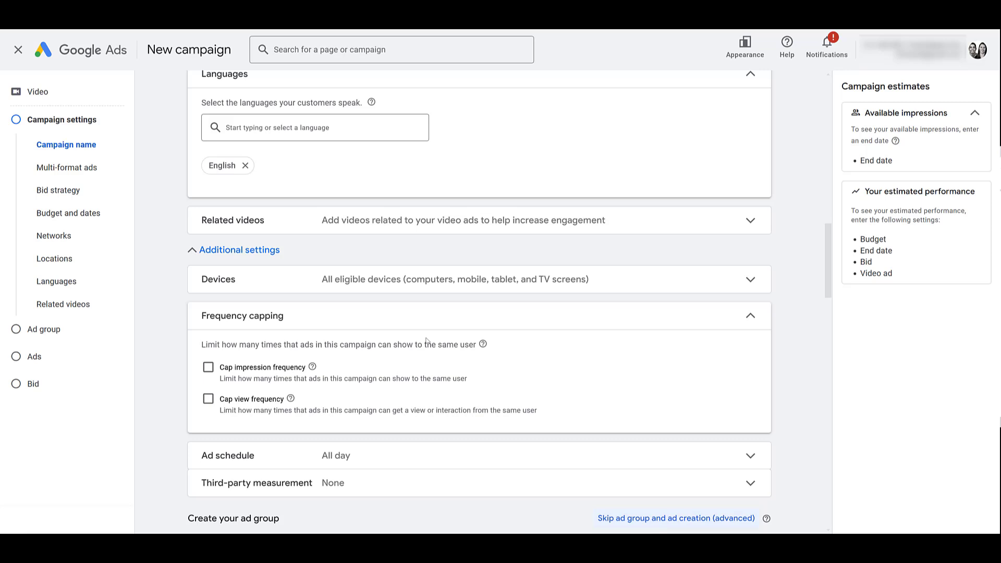
pyautogui.moveTo(353, 397)
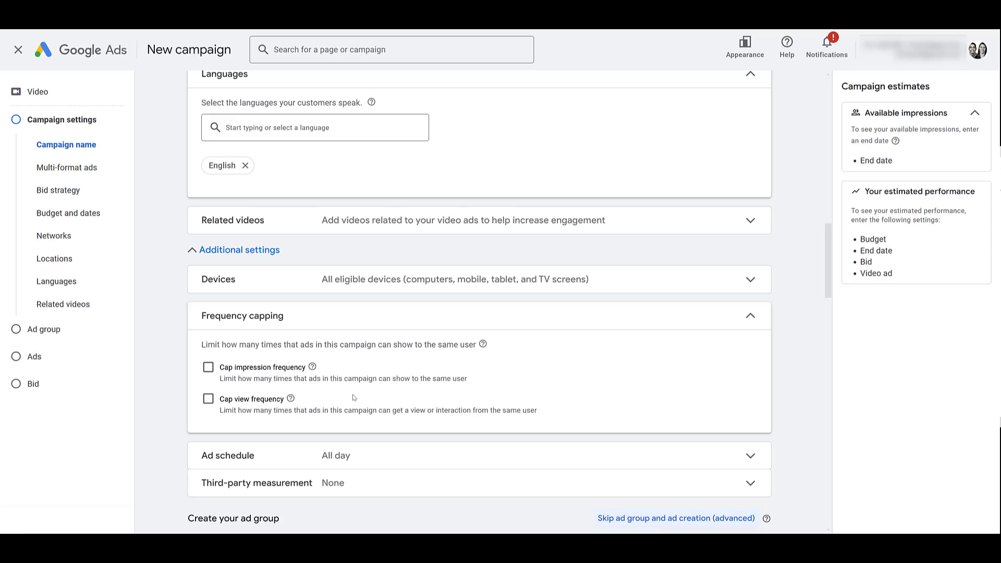
pyautogui.click(18, 50)
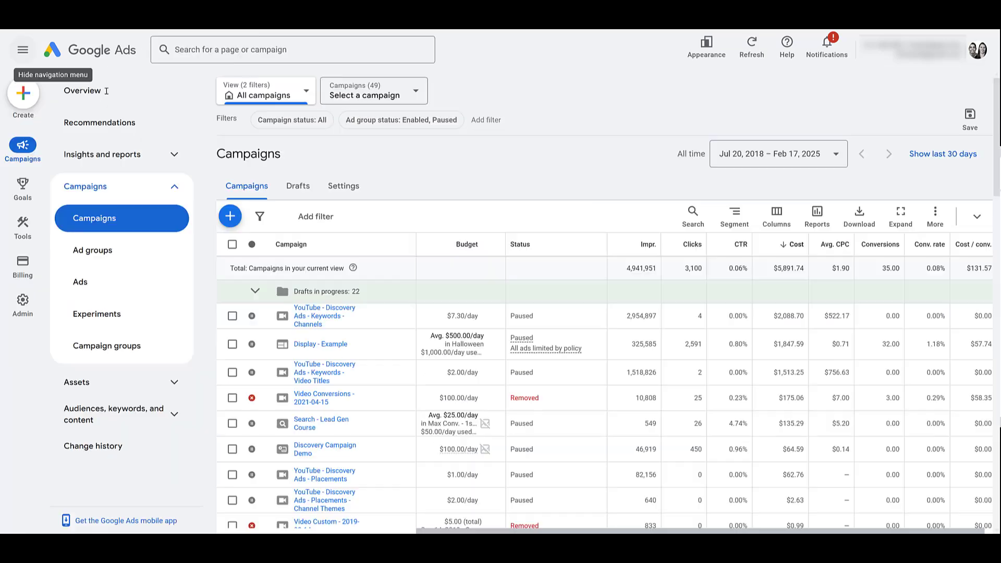
# Browse the Leads, Website traffic and Sales objectives for a new campaign, then enter the Leads-Discovery-4 settings.
pyautogui.click(230, 217)
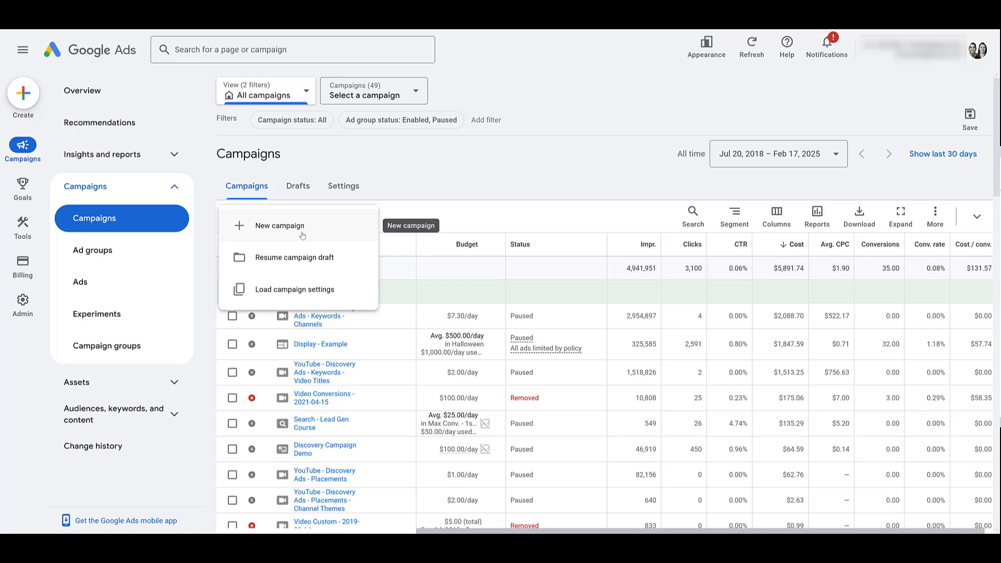
pyautogui.click(279, 225)
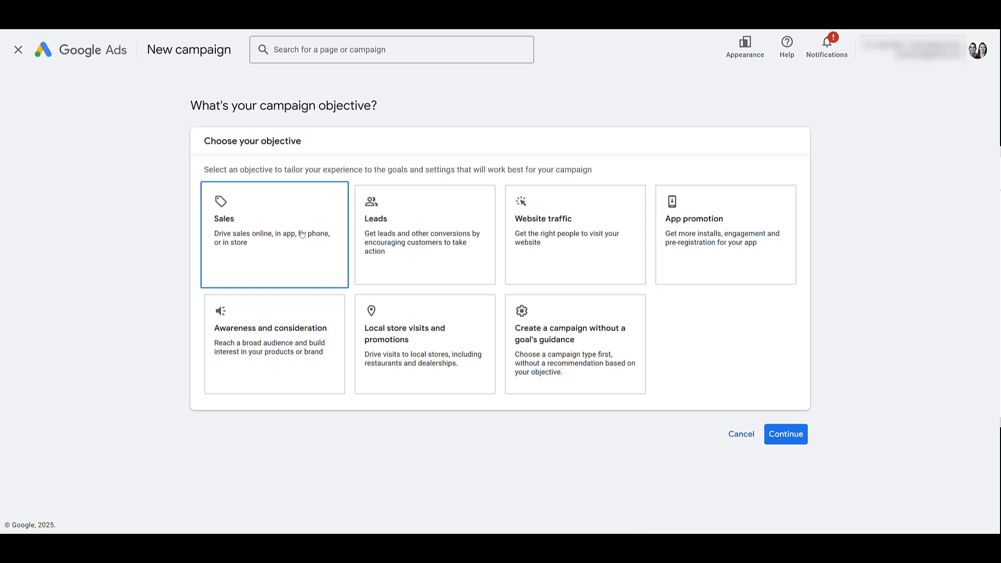
pyautogui.moveTo(300, 238)
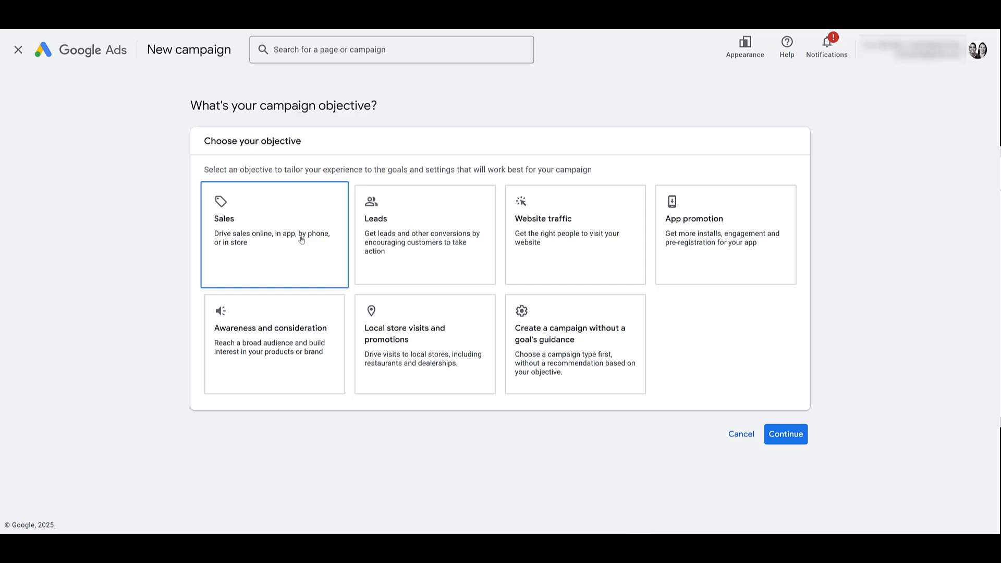
pyautogui.click(424, 234)
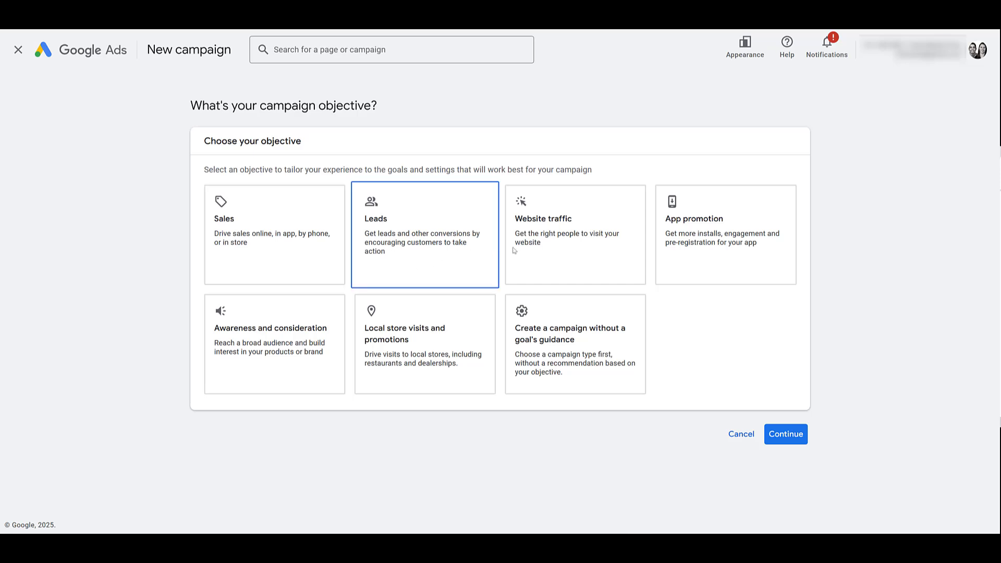
pyautogui.click(573, 235)
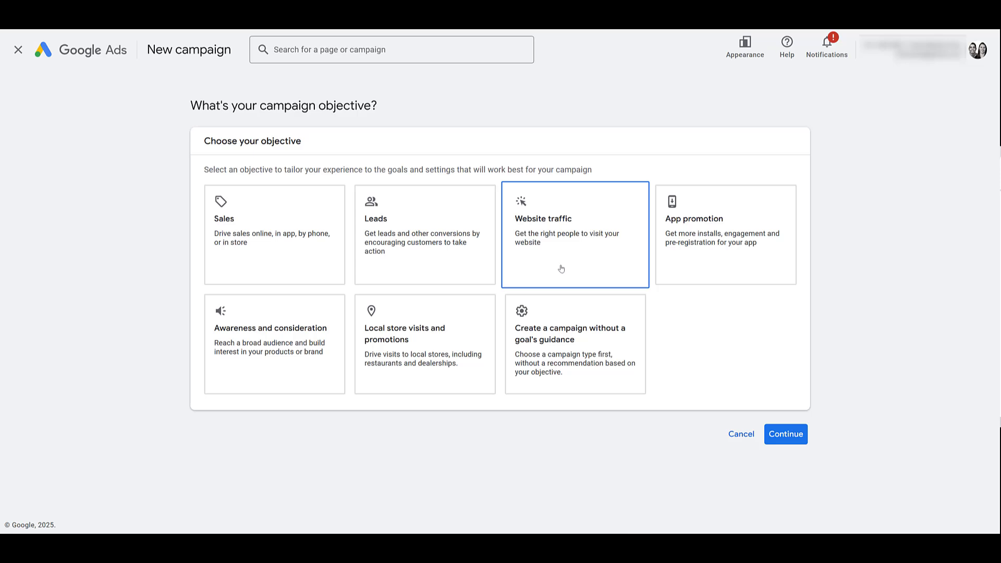
pyautogui.click(274, 233)
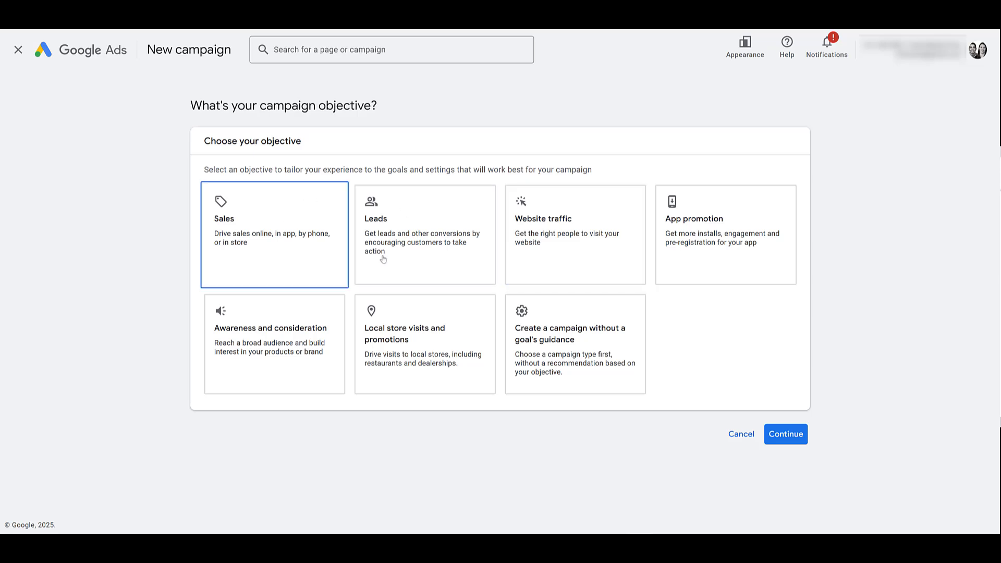
pyautogui.click(574, 235)
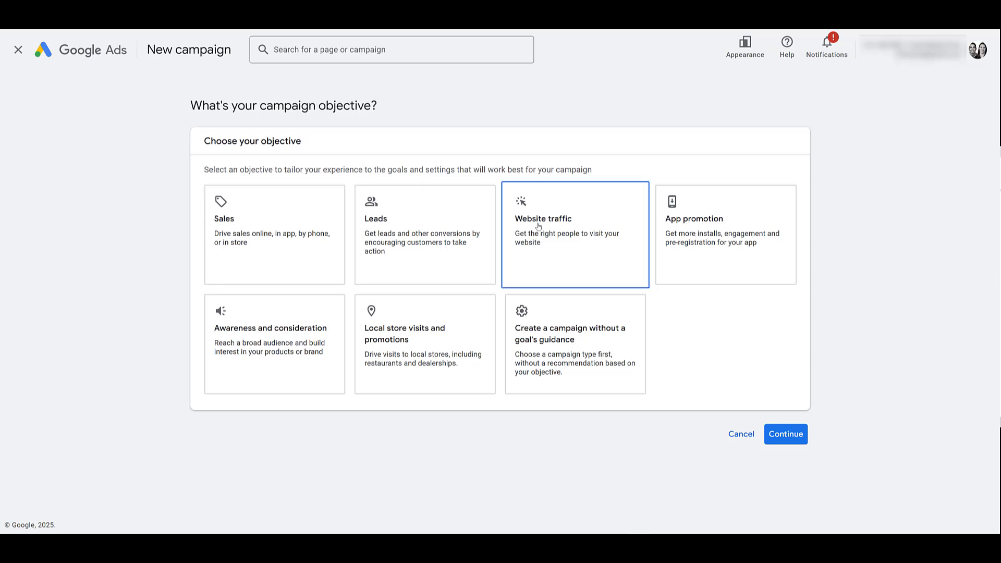
pyautogui.moveTo(380, 225)
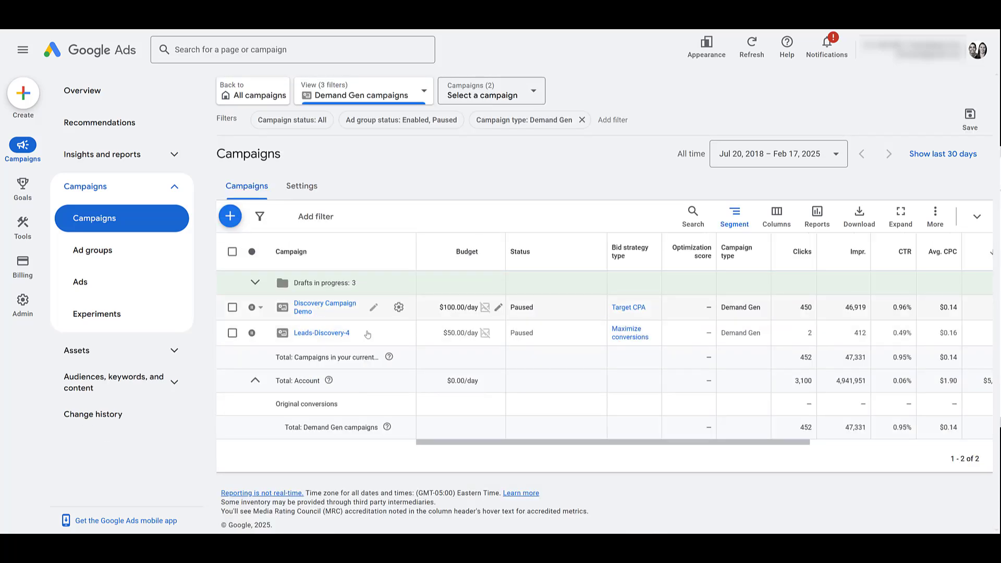
pyautogui.click(322, 333)
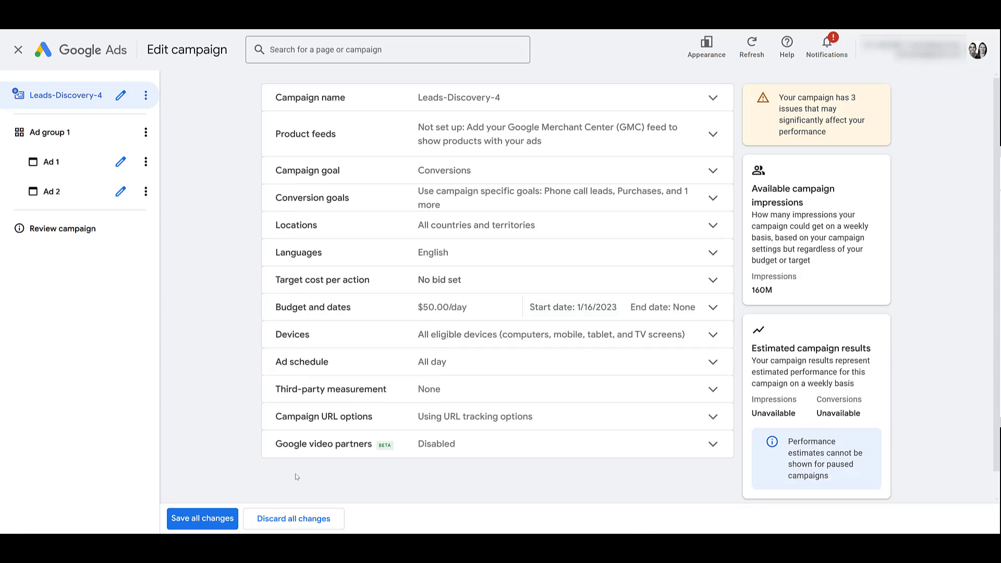
pyautogui.moveTo(319, 386)
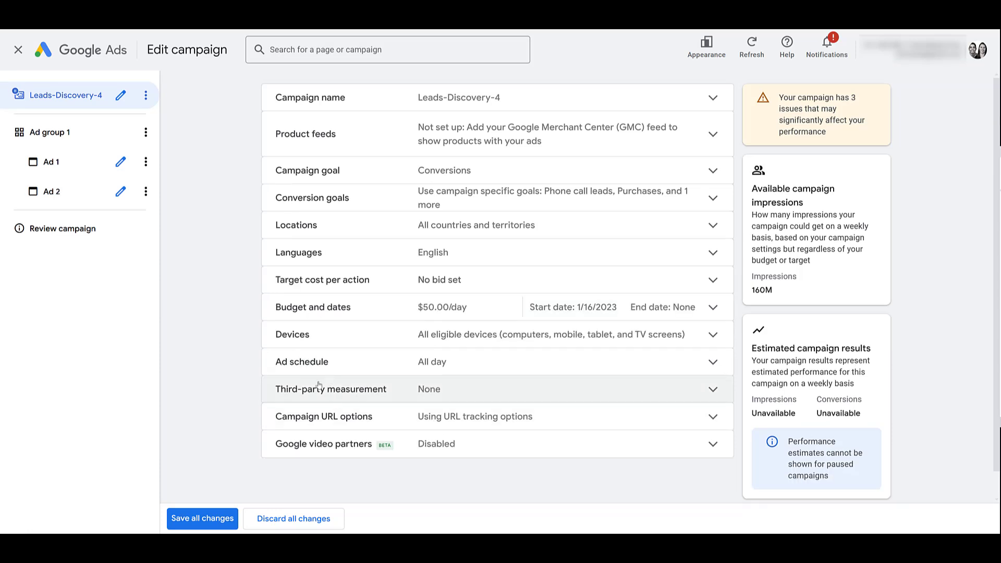
pyautogui.moveTo(222, 336)
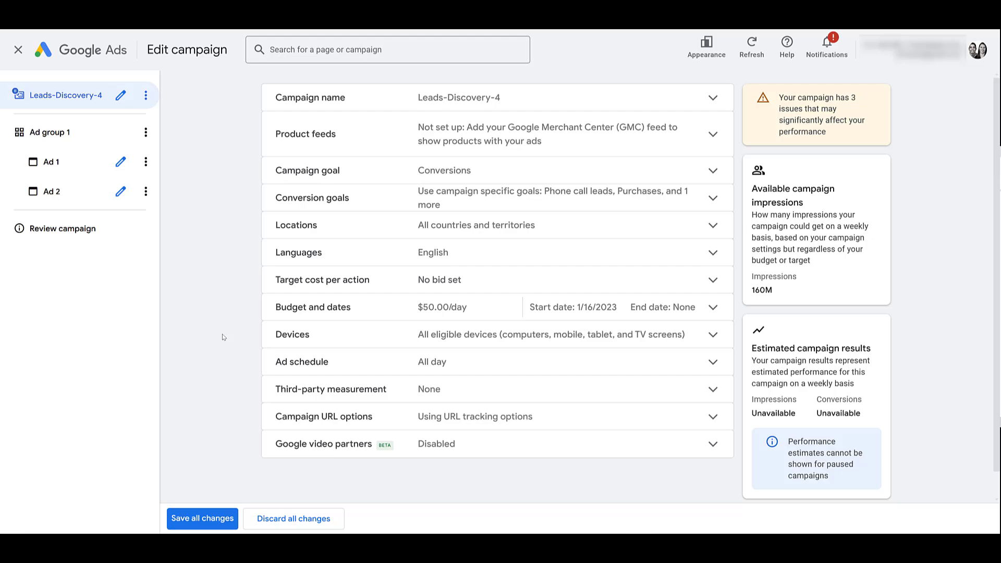
# Switch the View filter to show the enabled Video campaigns table.
pyautogui.click(202, 518)
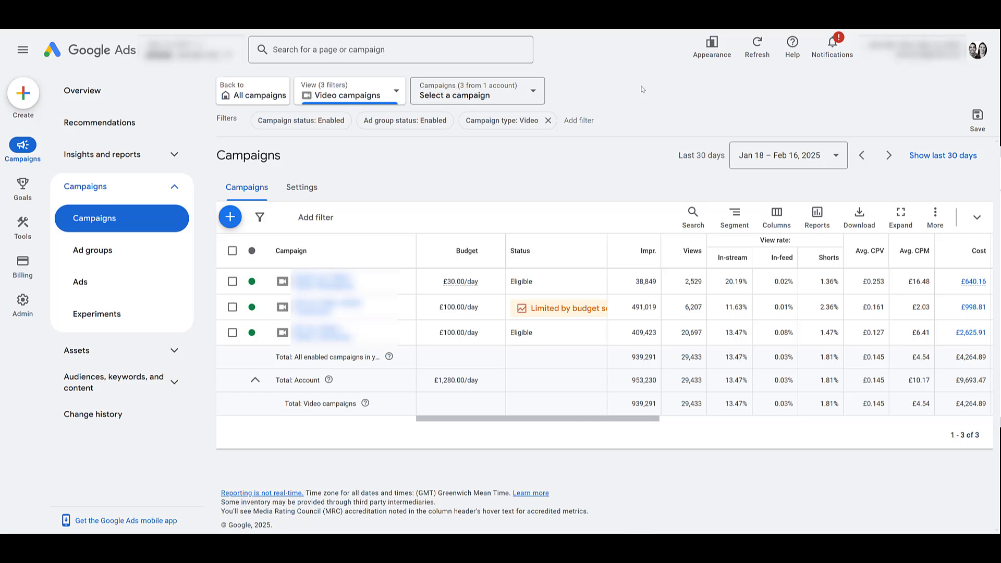
pyautogui.moveTo(606, 174)
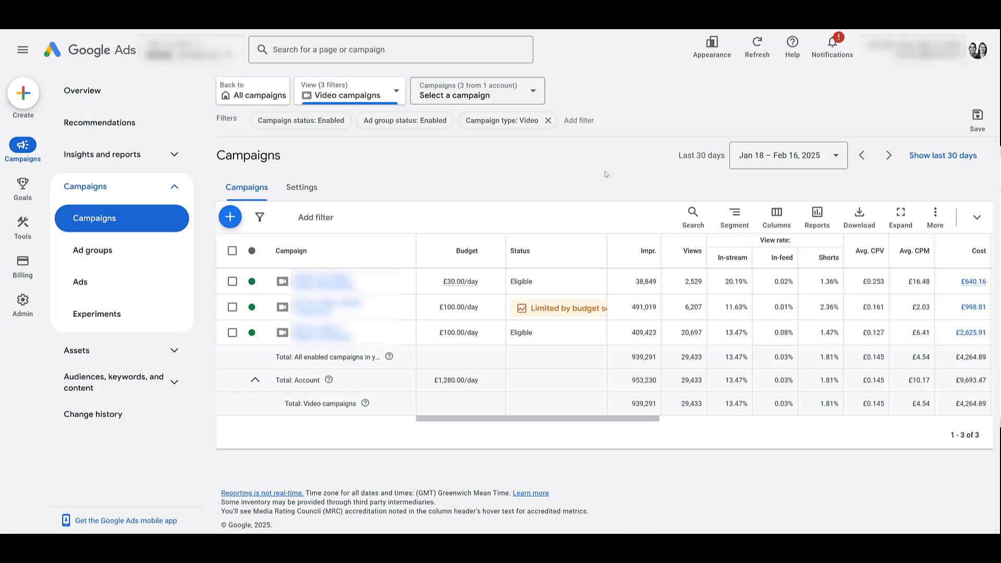
pyautogui.moveTo(613, 163)
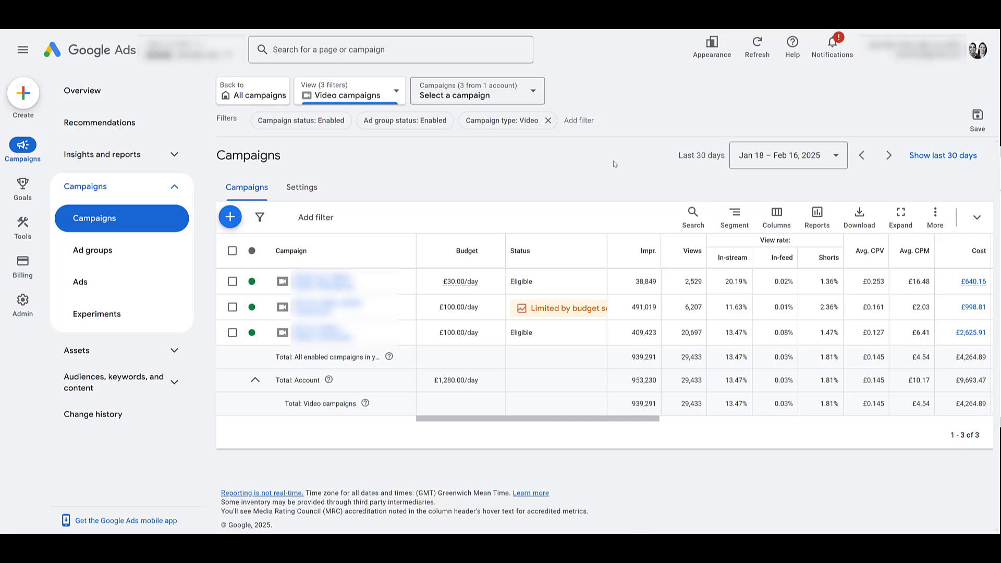
# Choose the Reach metrics column set for the Video campaigns table.
pyautogui.click(776, 217)
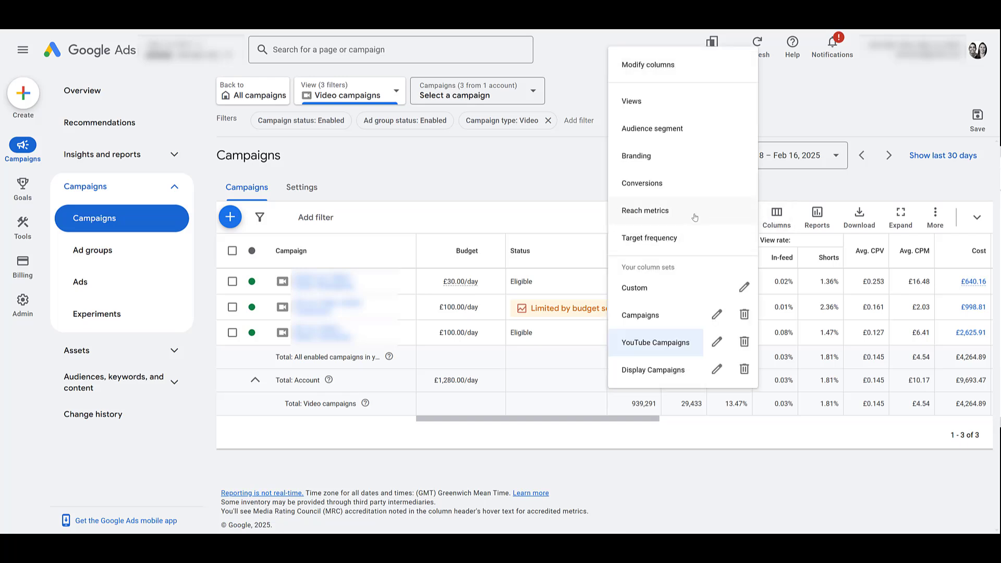
pyautogui.click(654, 342)
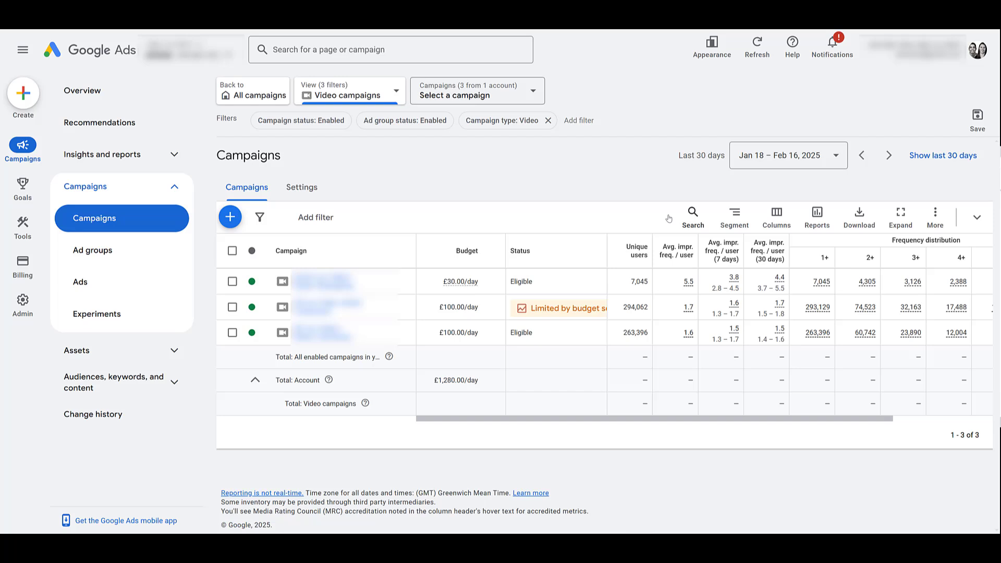
pyautogui.moveTo(667, 218)
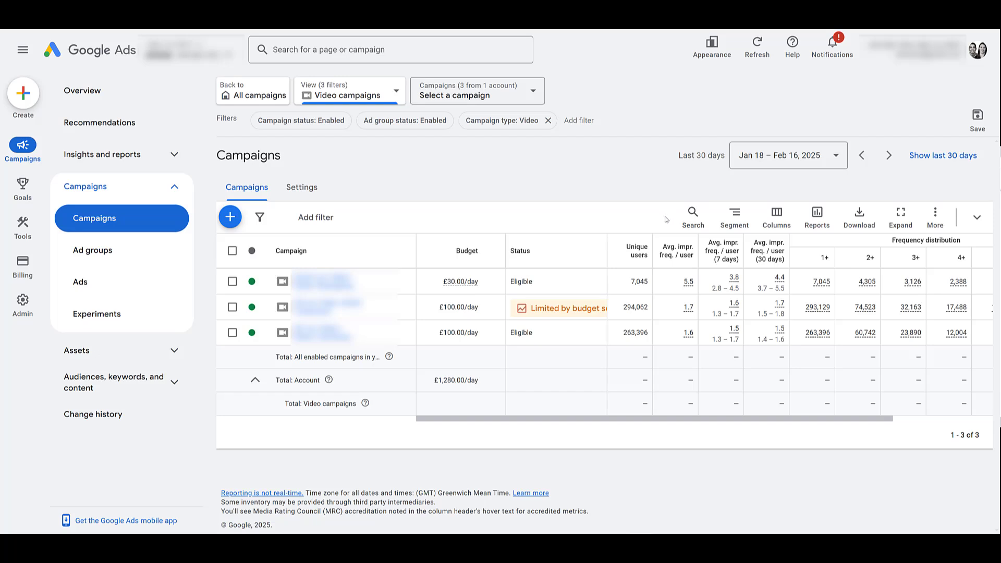
pyautogui.moveTo(678, 240)
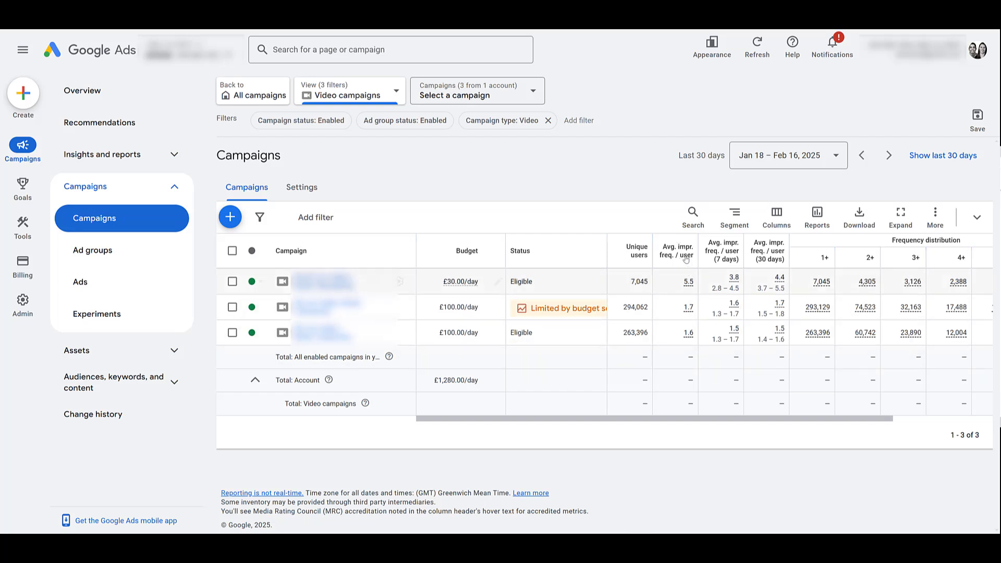
pyautogui.moveTo(683, 349)
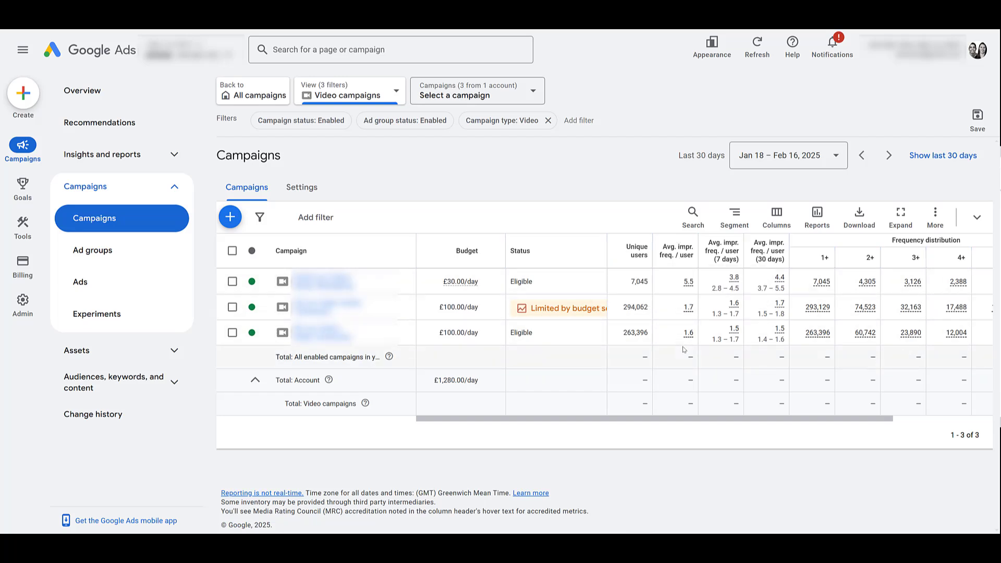
pyautogui.moveTo(677, 255)
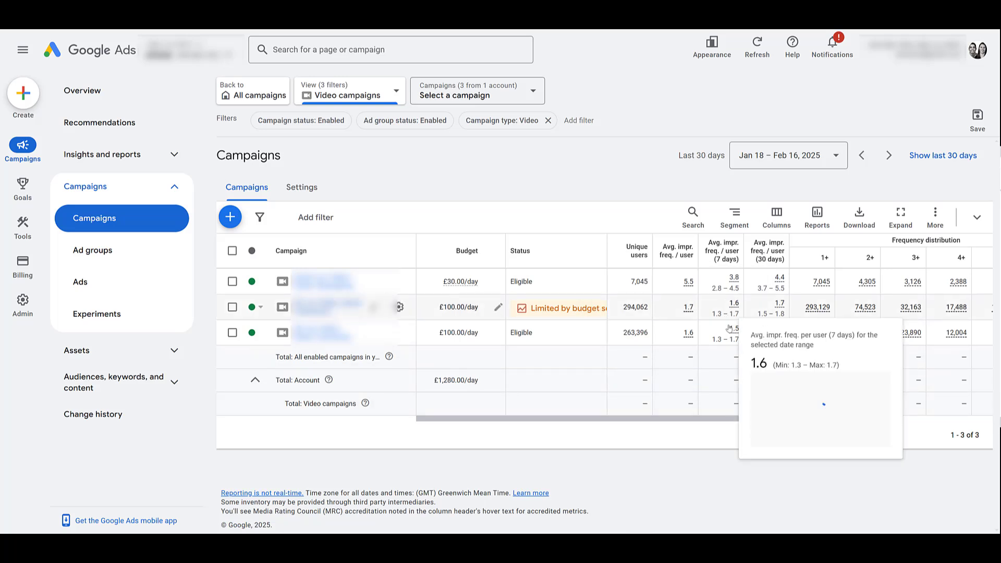
pyautogui.moveTo(854, 450)
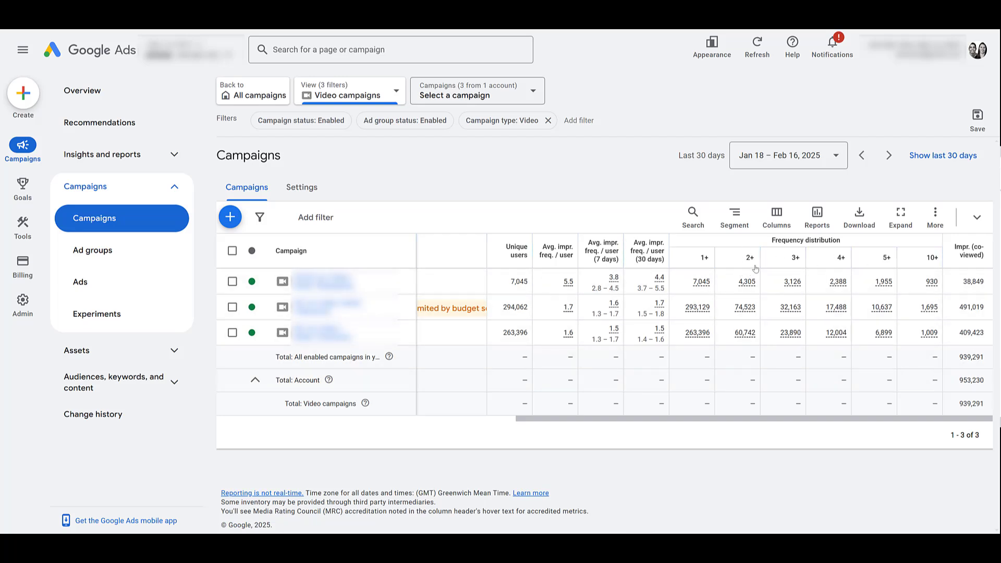
pyautogui.moveTo(727, 310)
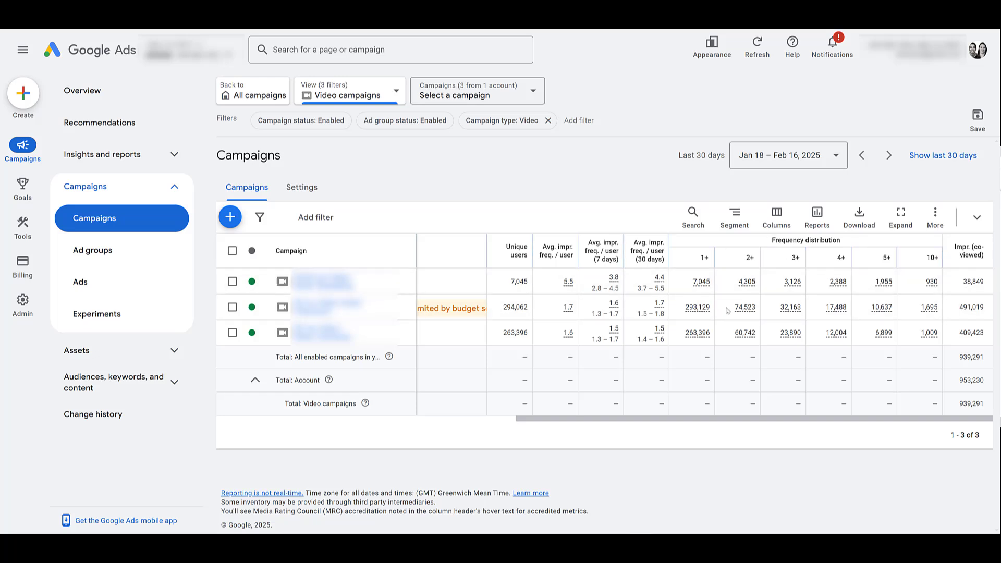
pyautogui.moveTo(829, 386)
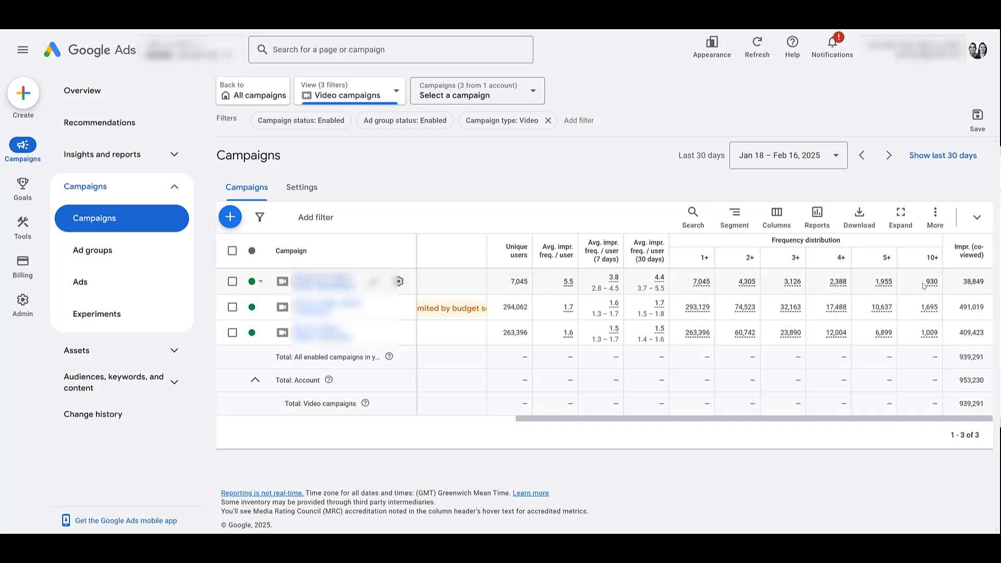
pyautogui.moveTo(865, 274)
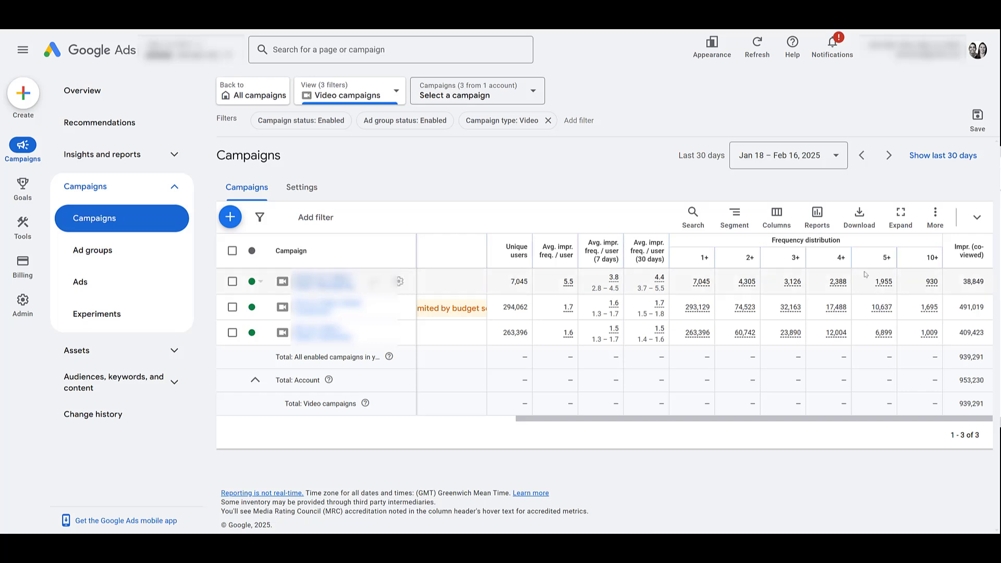
pyautogui.moveTo(696, 274)
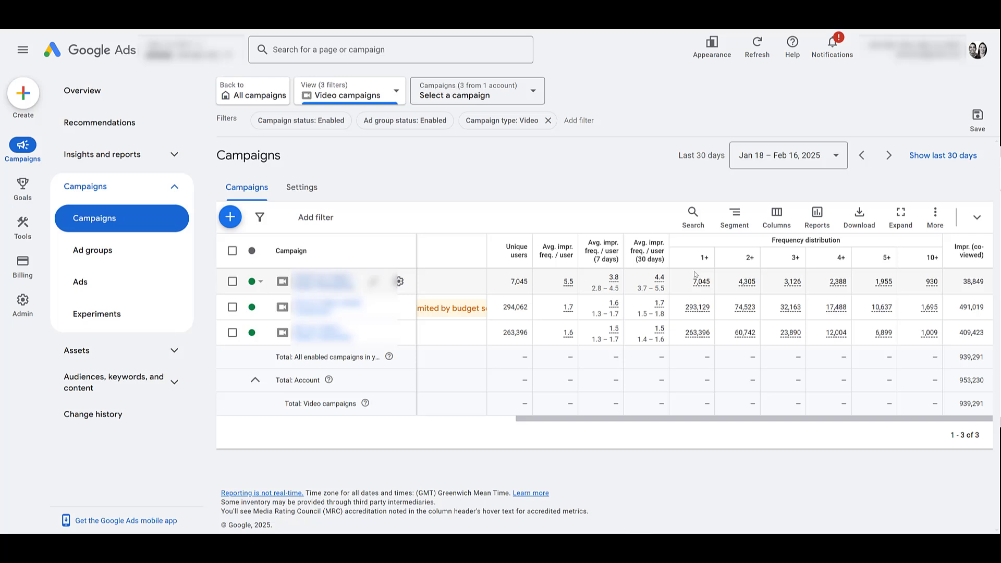
pyautogui.moveTo(719, 330)
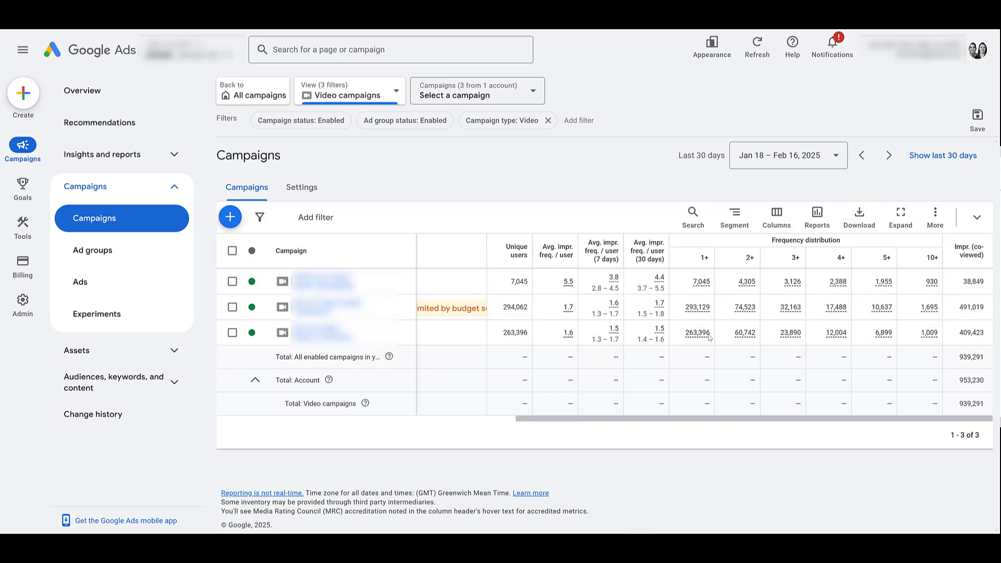
pyautogui.moveTo(649, 439)
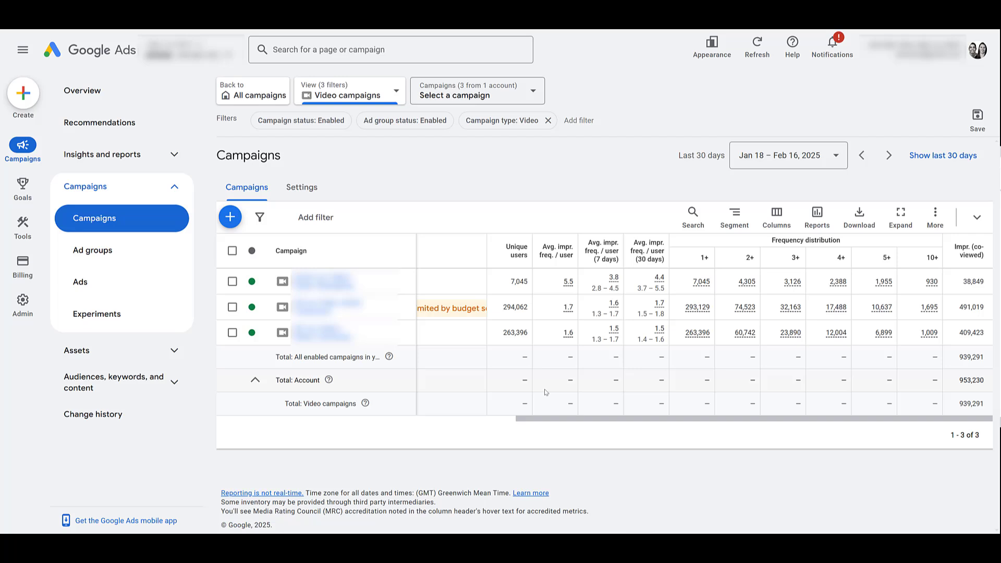
pyautogui.moveTo(595, 416)
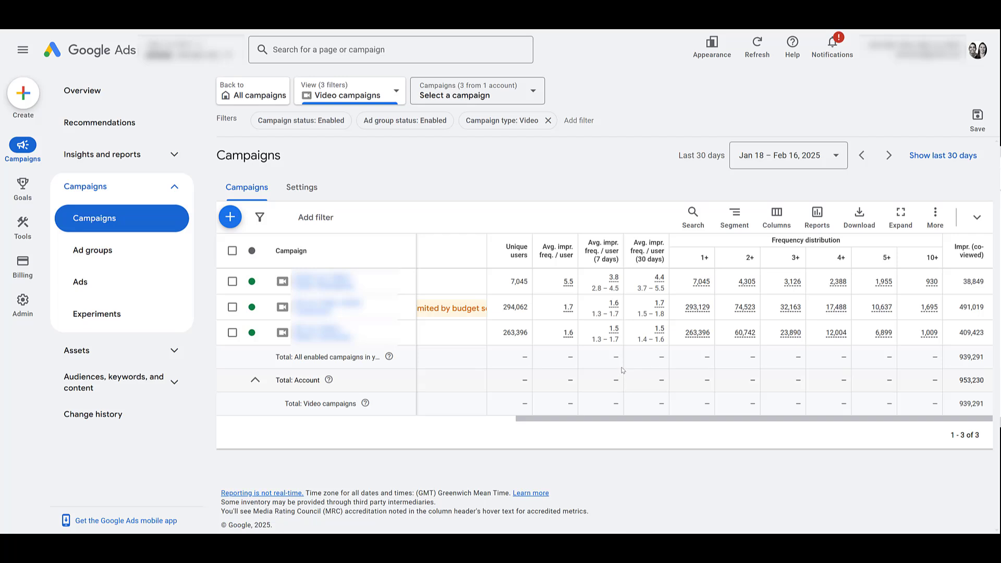
pyautogui.moveTo(617, 379)
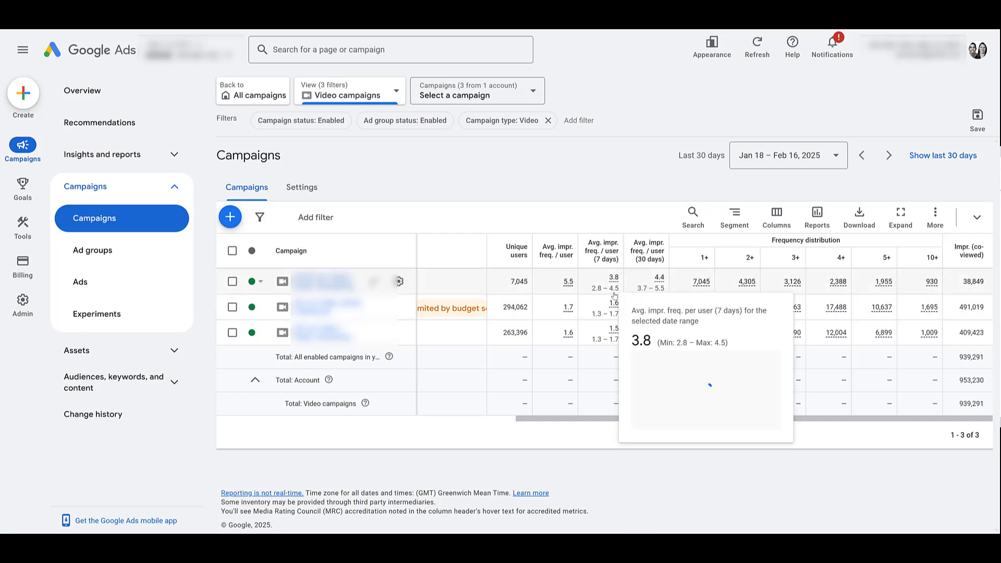
pyautogui.moveTo(594, 424)
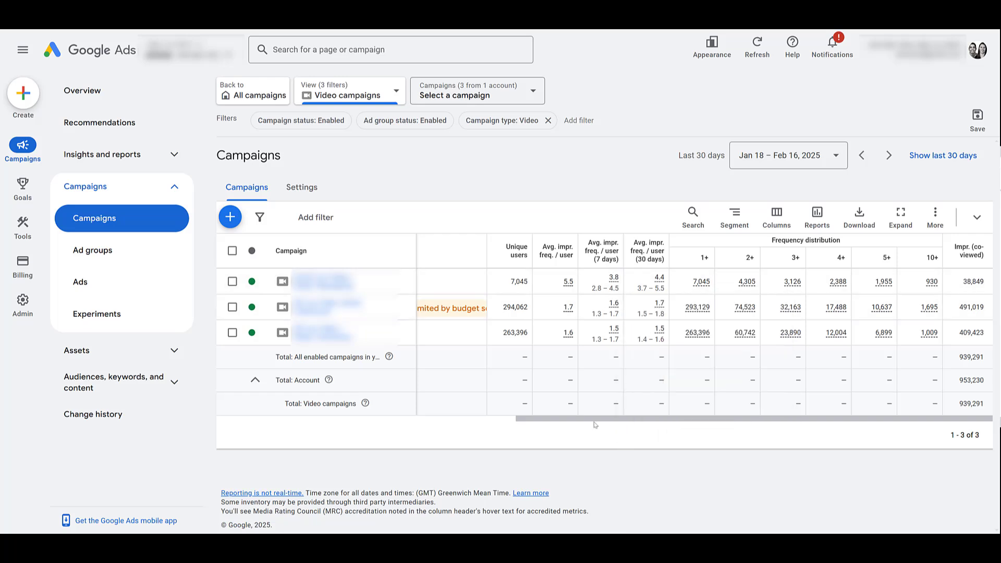